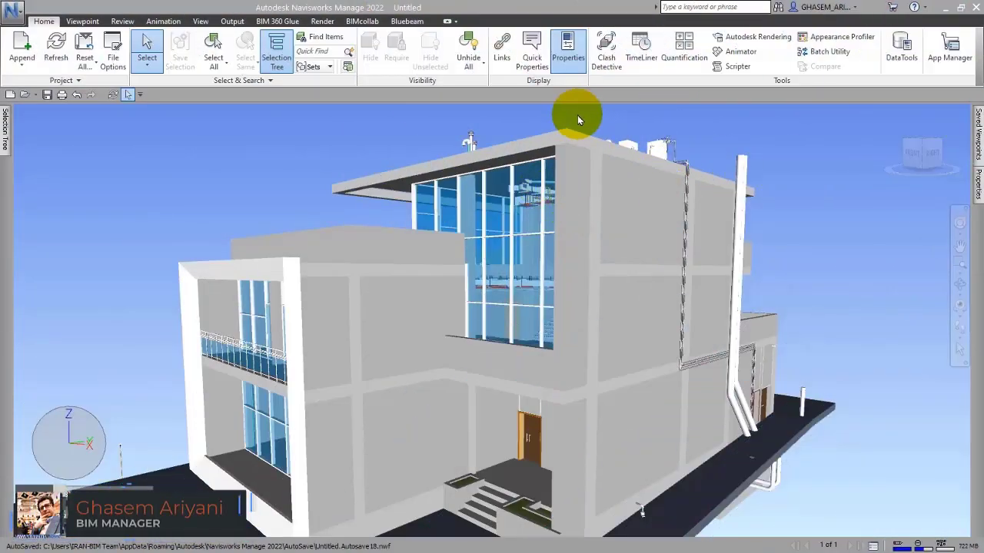
Review the workspace save/load options under View, then show the Selection Tree from Home.
{"action": "left_click", "coordinate": [568, 46]}
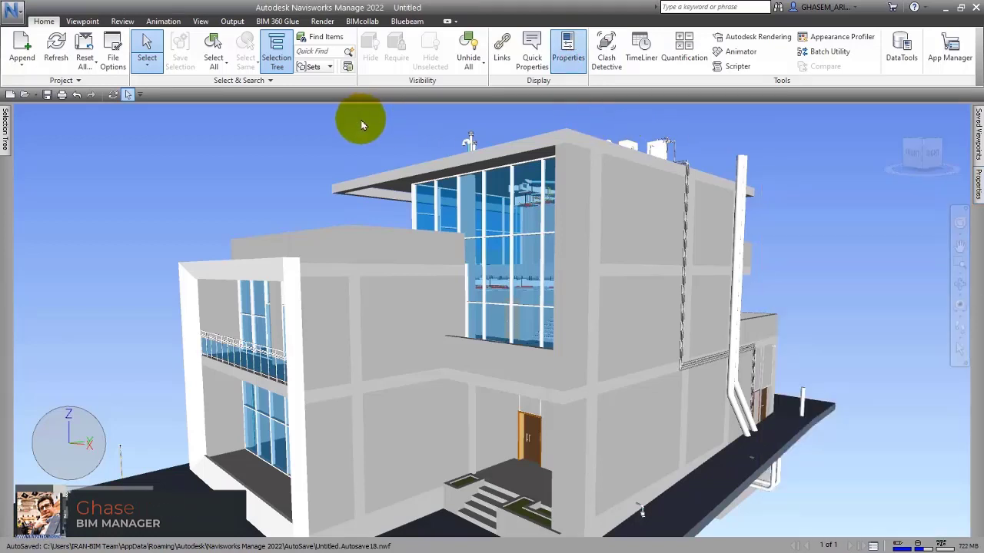
{"action": "mouse_move", "coordinate": [301, 158]}
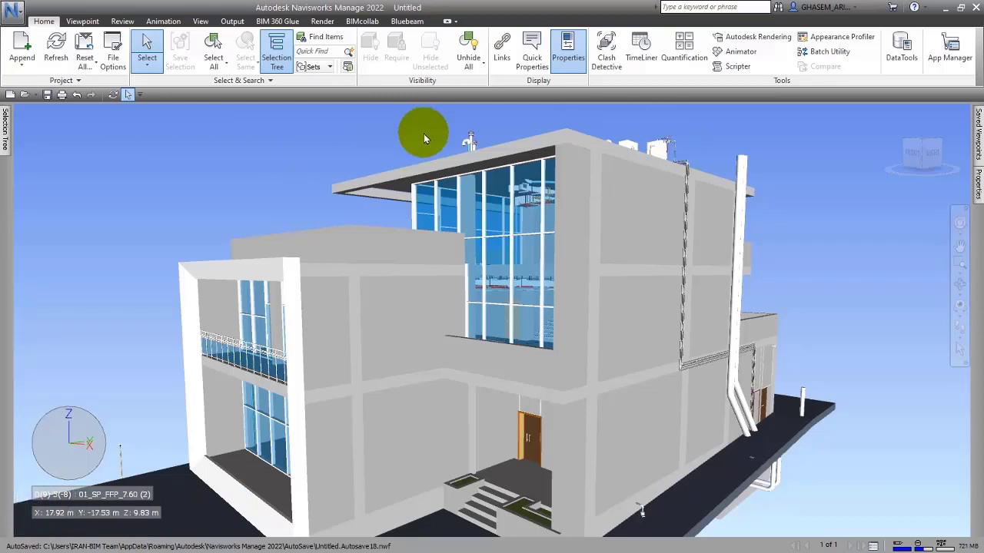
{"action": "mouse_move", "coordinate": [394, 123]}
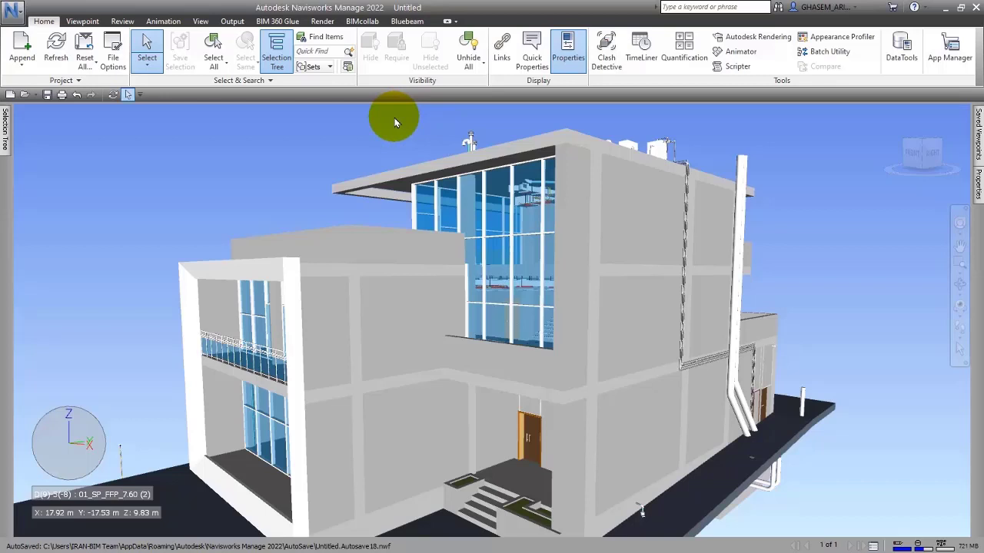
{"action": "left_click", "coordinate": [200, 21]}
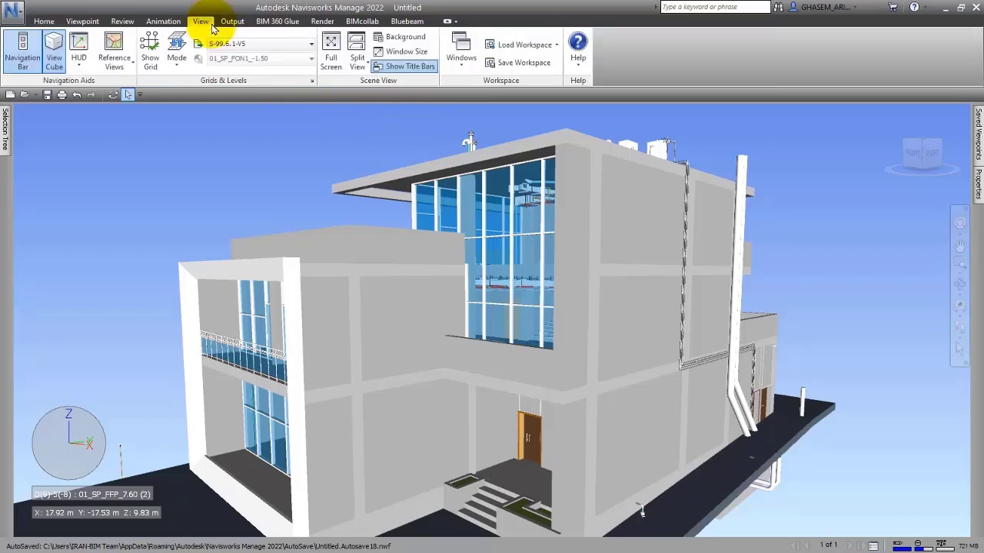
{"action": "mouse_move", "coordinate": [495, 87]}
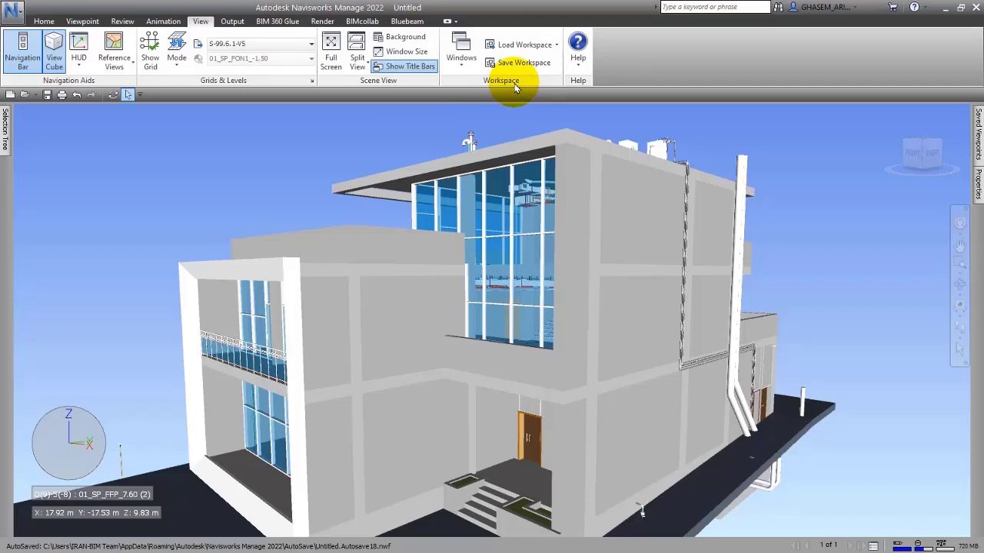
{"action": "mouse_move", "coordinate": [520, 62]}
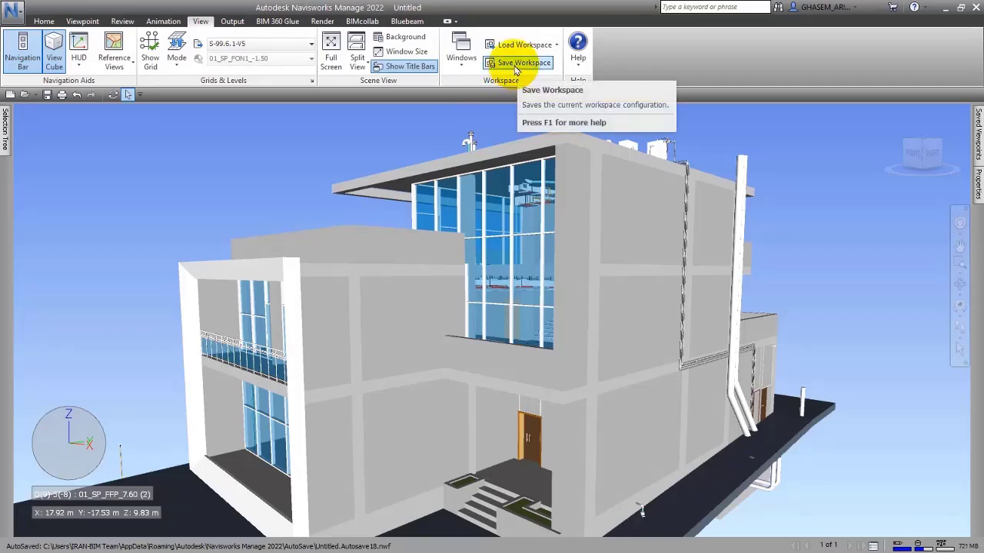
{"action": "mouse_move", "coordinate": [525, 44]}
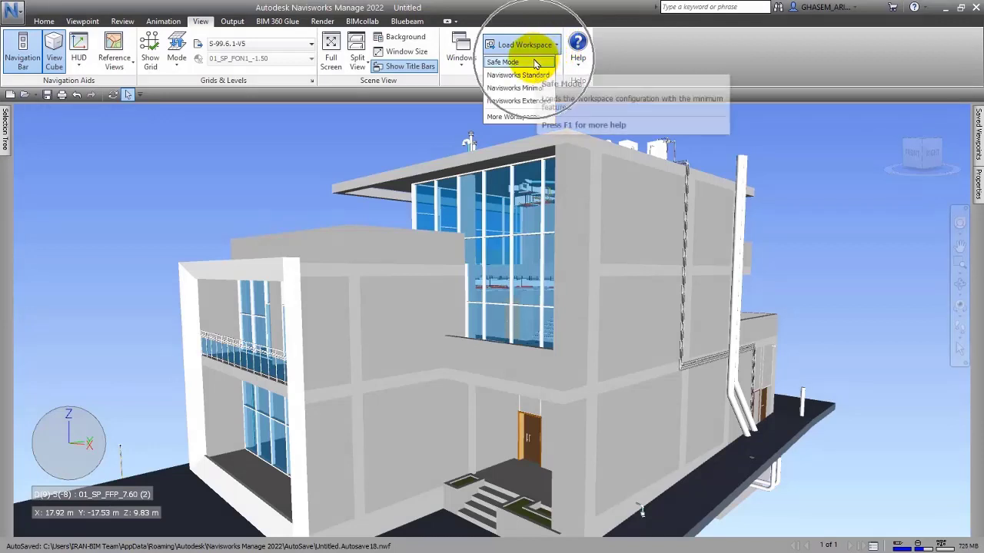
{"action": "mouse_move", "coordinate": [517, 74]}
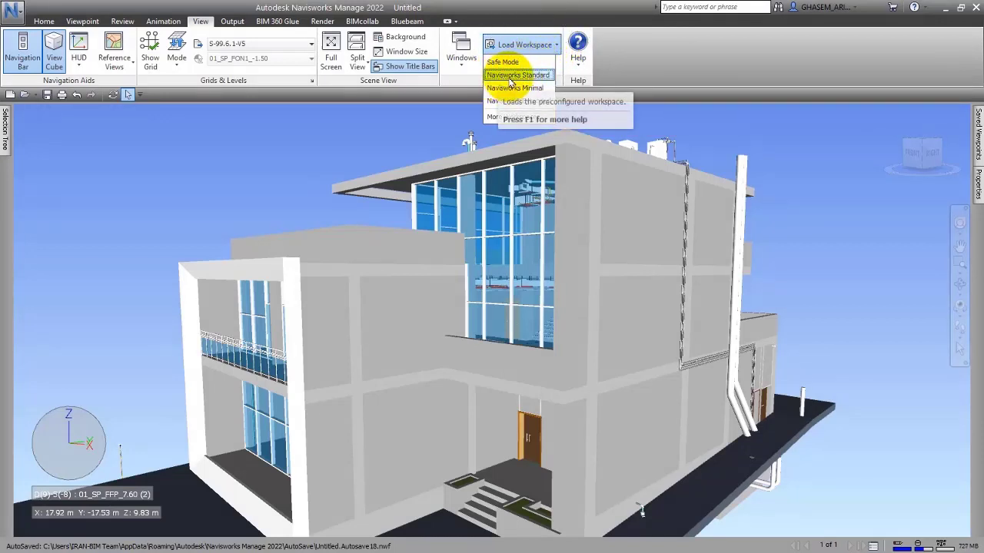
{"action": "mouse_move", "coordinate": [514, 87]}
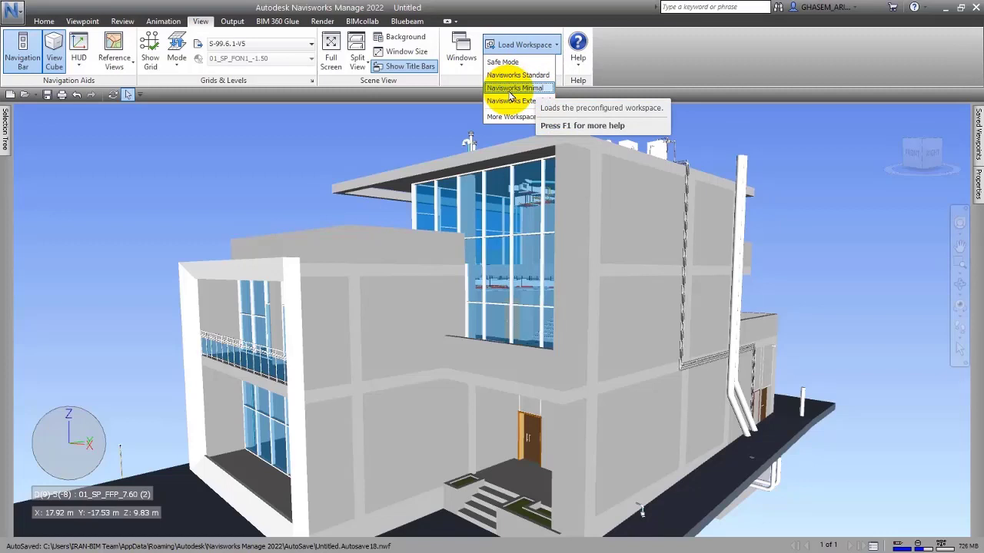
{"action": "mouse_move", "coordinate": [518, 102]}
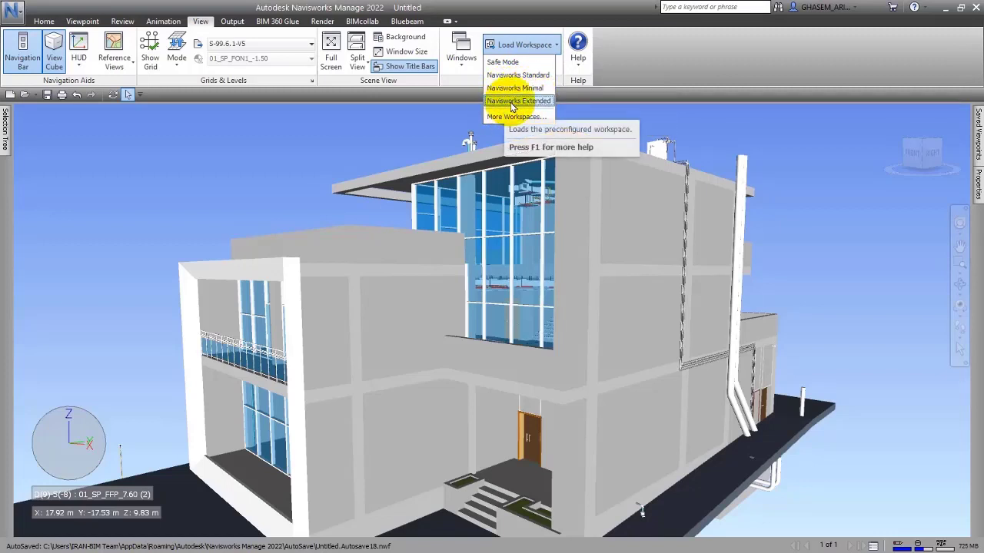
{"action": "mouse_move", "coordinate": [501, 62]}
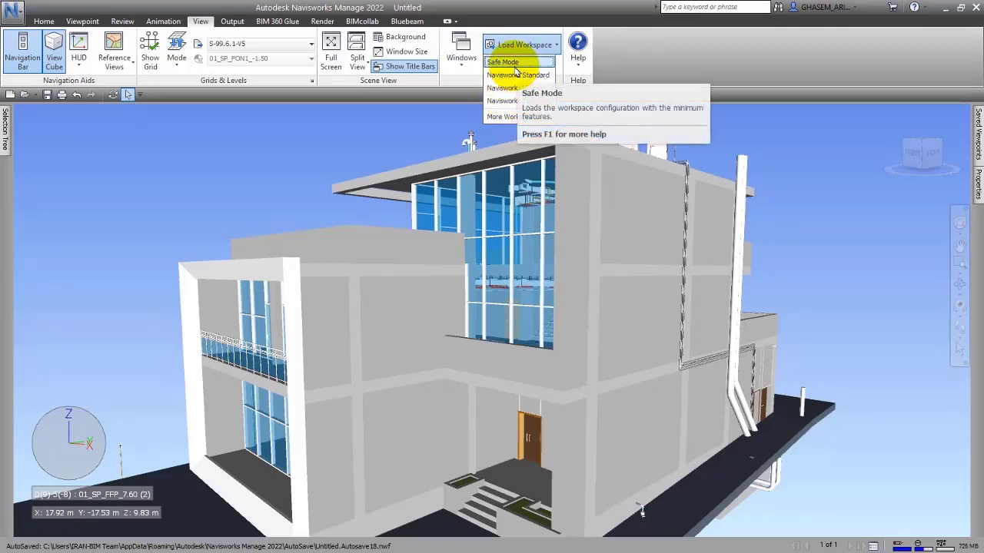
{"action": "left_click", "coordinate": [43, 22]}
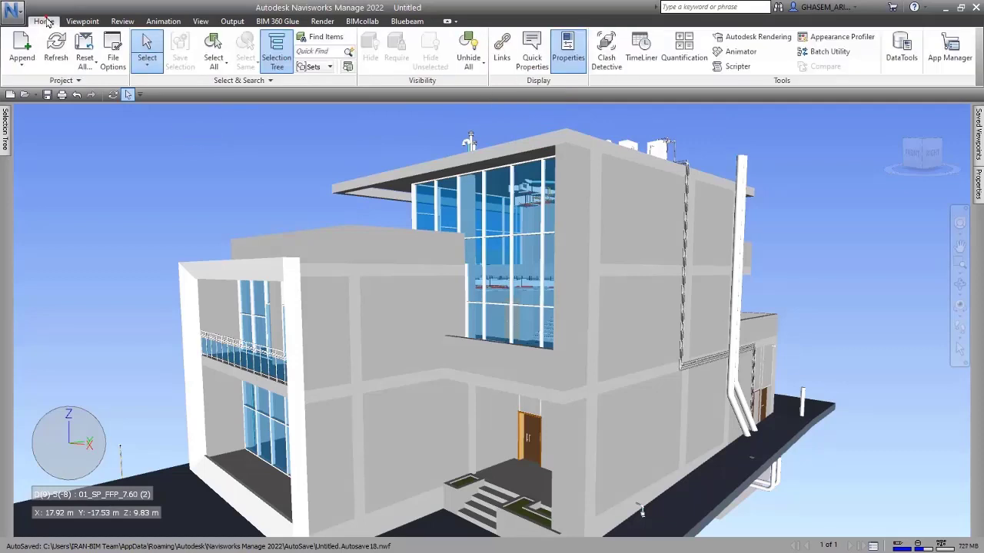
{"action": "left_click", "coordinate": [275, 49]}
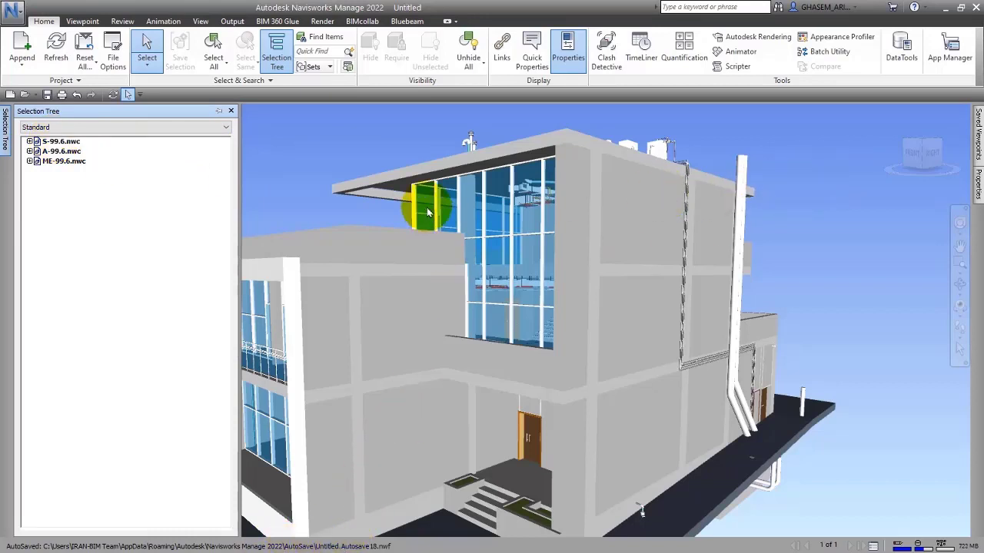
Bring up the Load Workspace list of preconfigured workspaces from the View commands.
{"action": "left_click", "coordinate": [323, 21]}
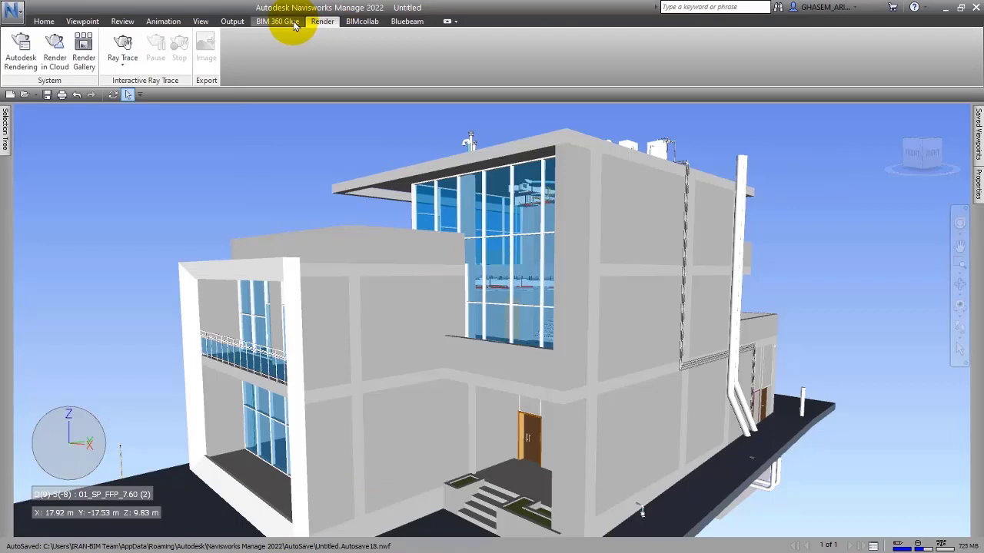
{"action": "left_click", "coordinate": [200, 22]}
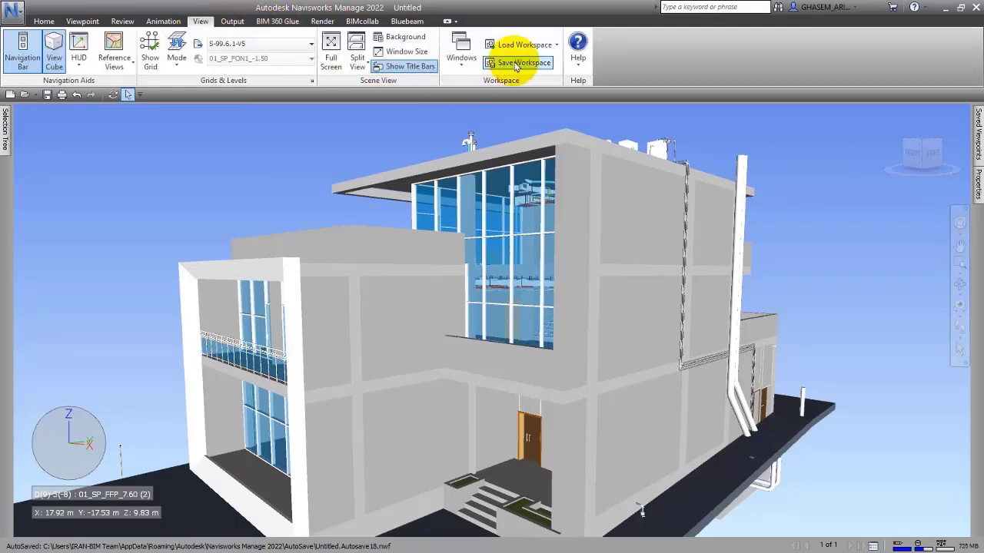
{"action": "left_click", "coordinate": [523, 43]}
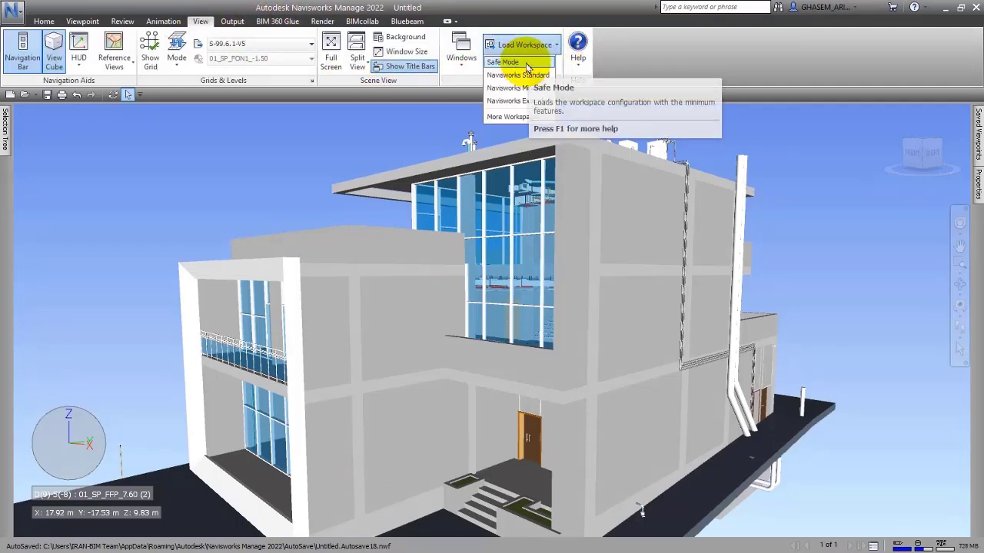
{"action": "mouse_move", "coordinate": [515, 117]}
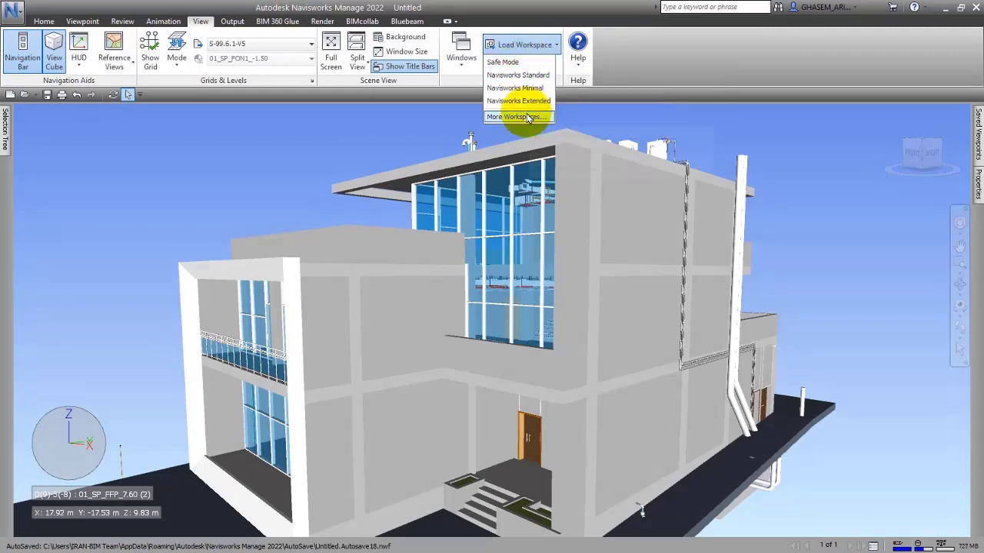
{"action": "mouse_move", "coordinate": [502, 61]}
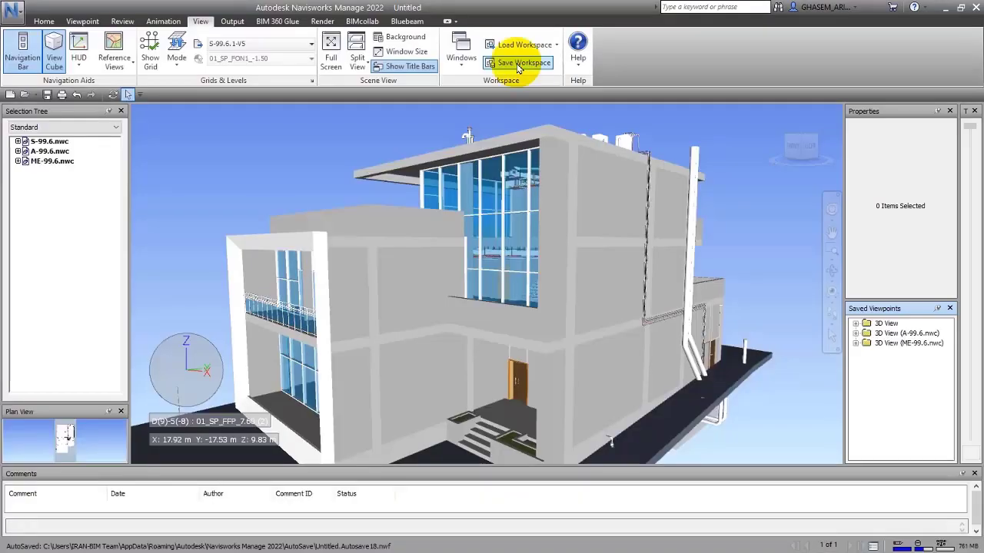
{"action": "mouse_move", "coordinate": [434, 151]}
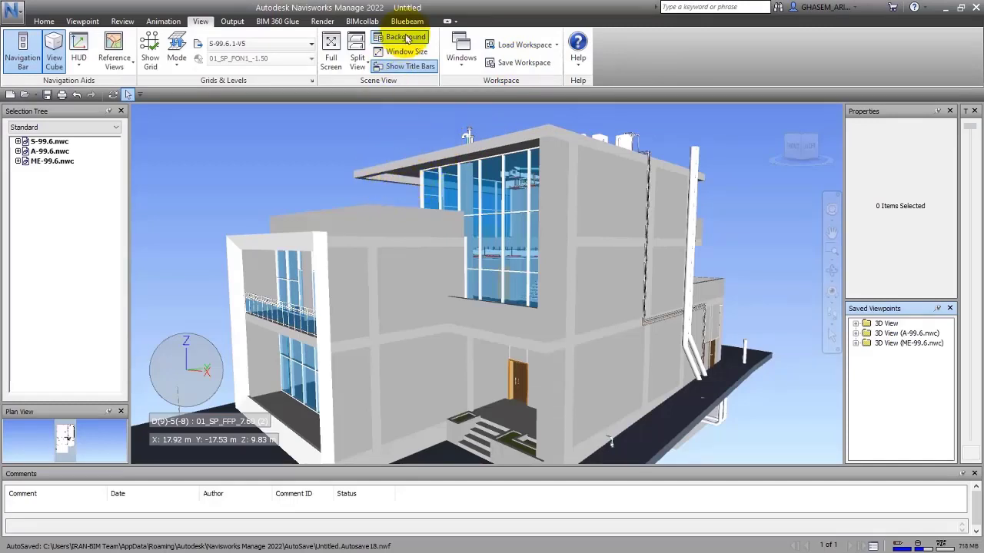
{"action": "mouse_move", "coordinate": [392, 126]}
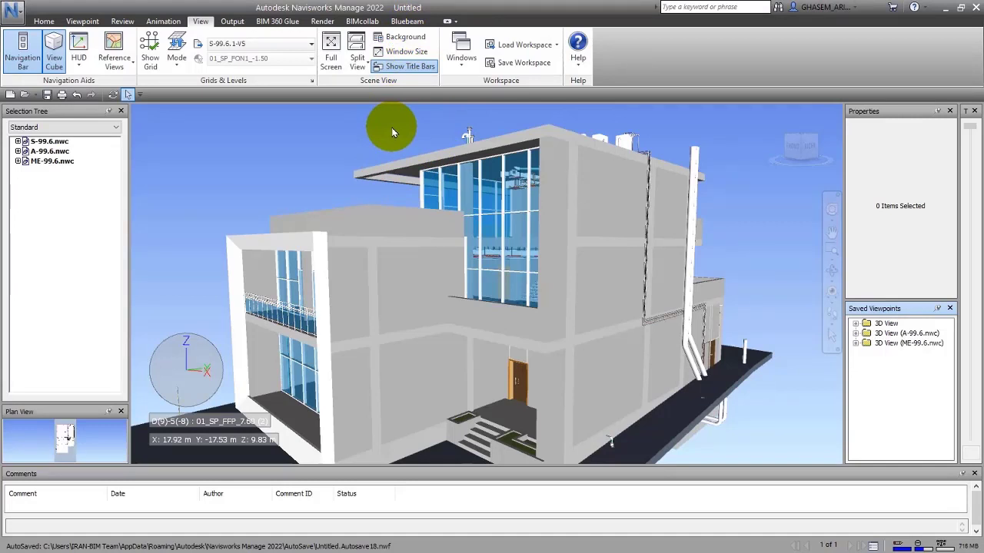
{"action": "mouse_move", "coordinate": [275, 141]}
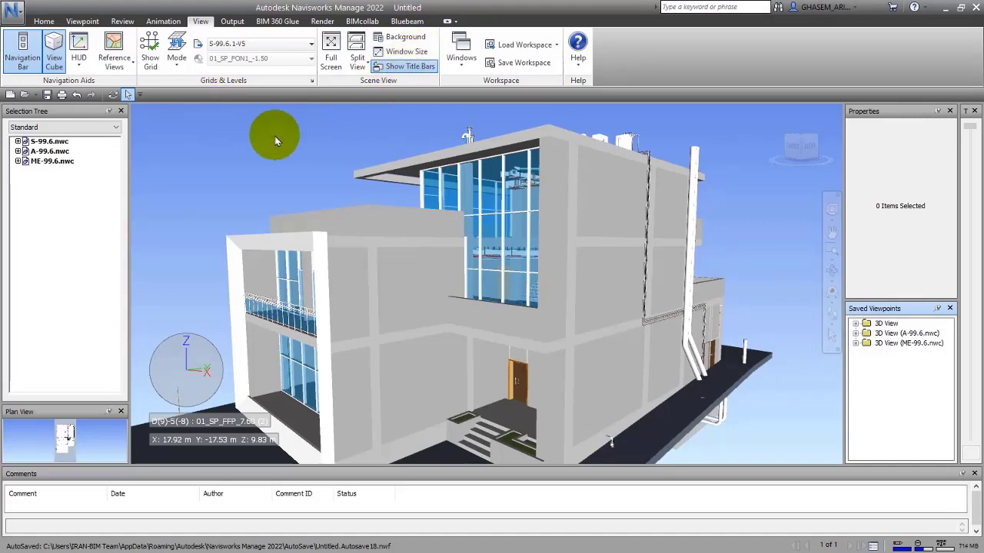
{"action": "mouse_move", "coordinate": [77, 209]}
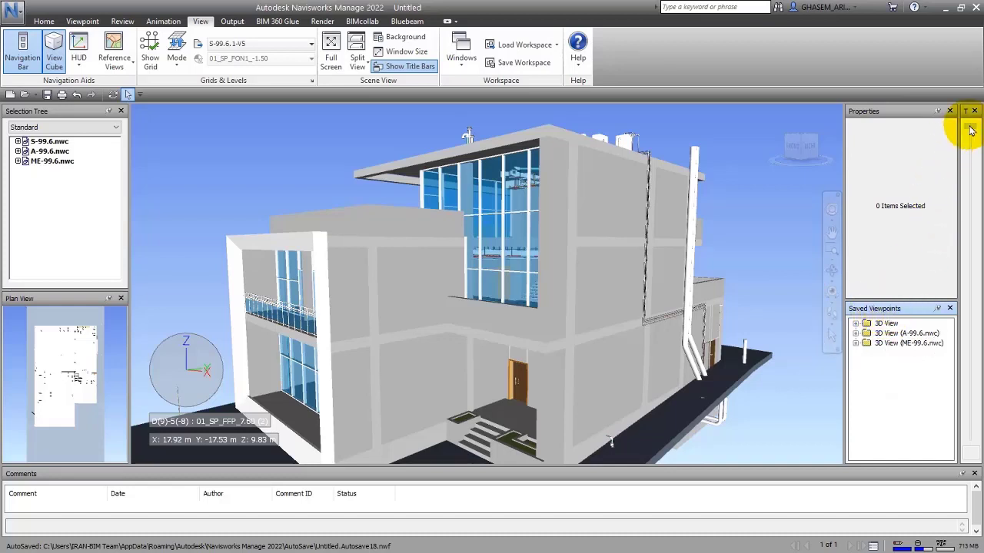
{"action": "mouse_move", "coordinate": [972, 152]}
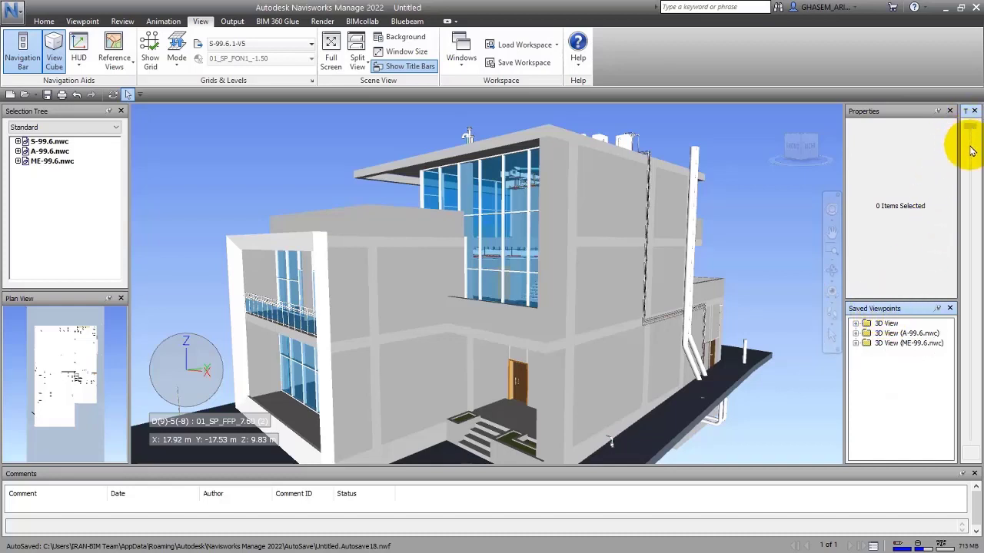
{"action": "mouse_move", "coordinate": [387, 100]}
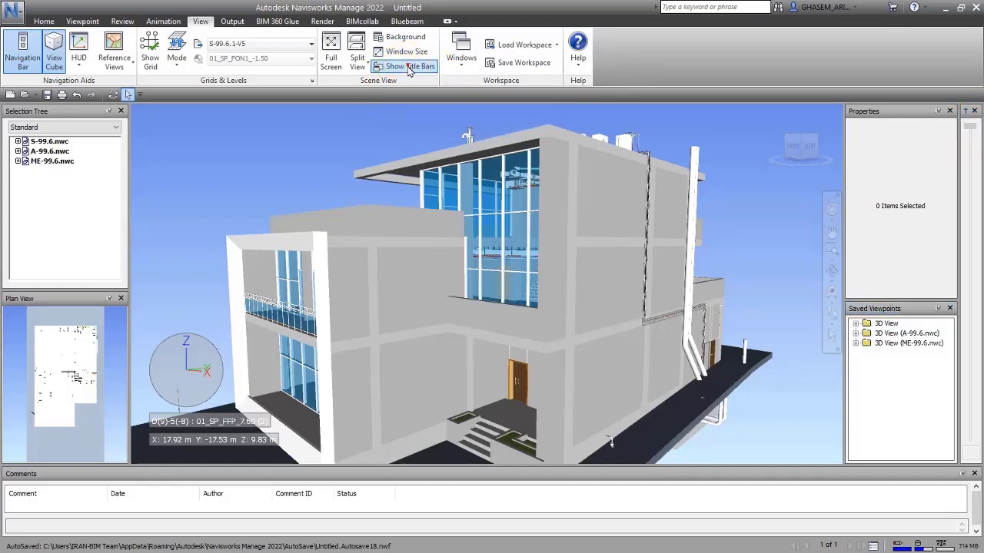
{"action": "mouse_move", "coordinate": [526, 62]}
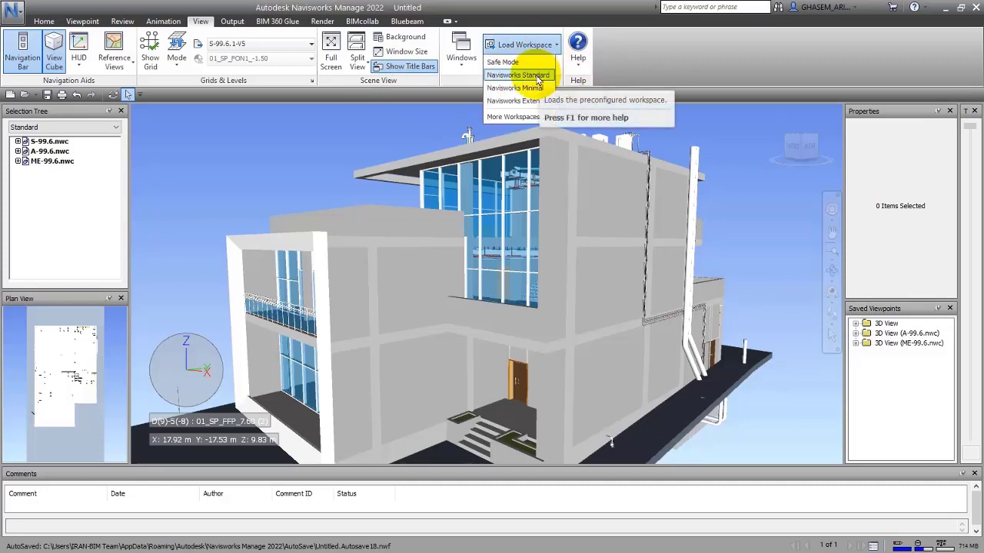
Apply the chosen preset workspace and peek at the Clash Detective panel, then hide it.
{"action": "left_click", "coordinate": [518, 73]}
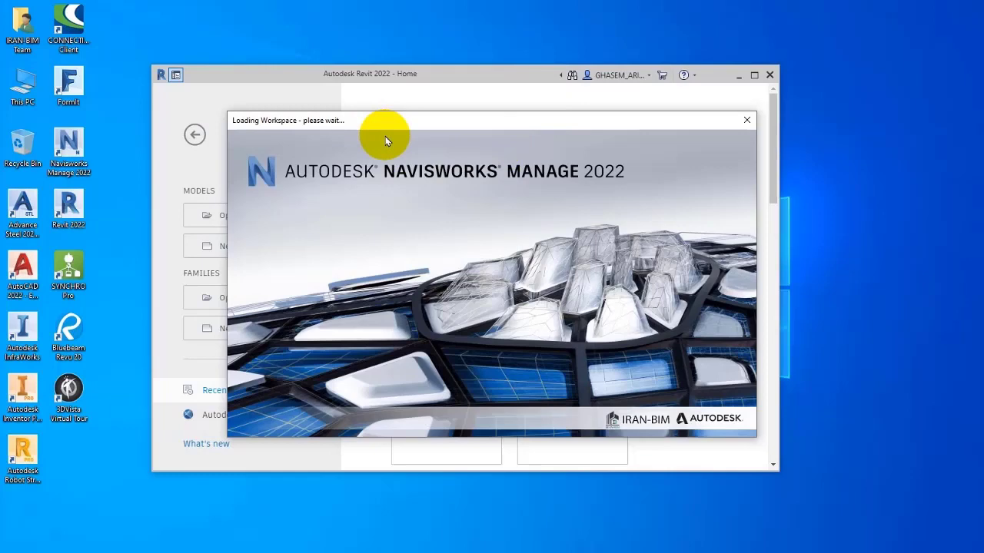
{"action": "mouse_move", "coordinate": [375, 137]}
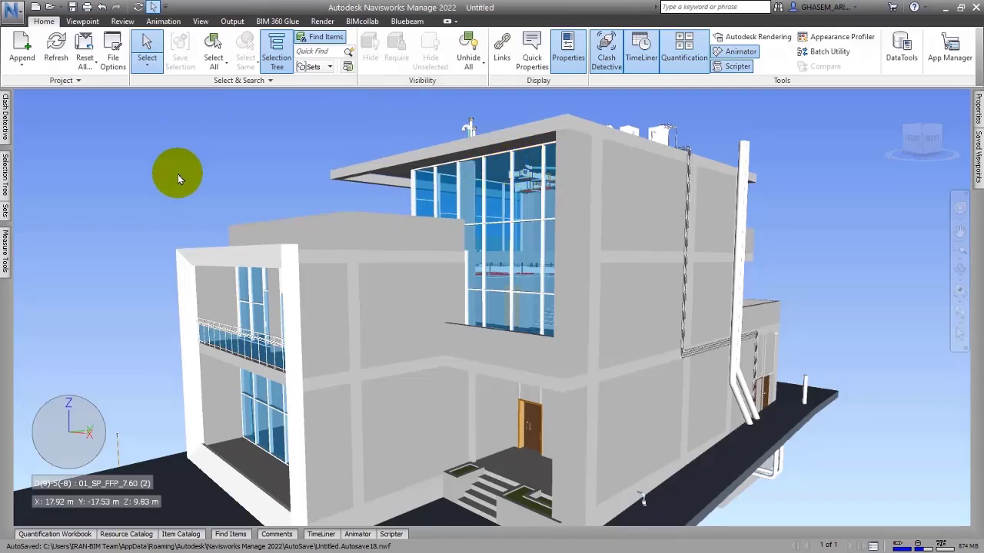
{"action": "left_click", "coordinate": [605, 49]}
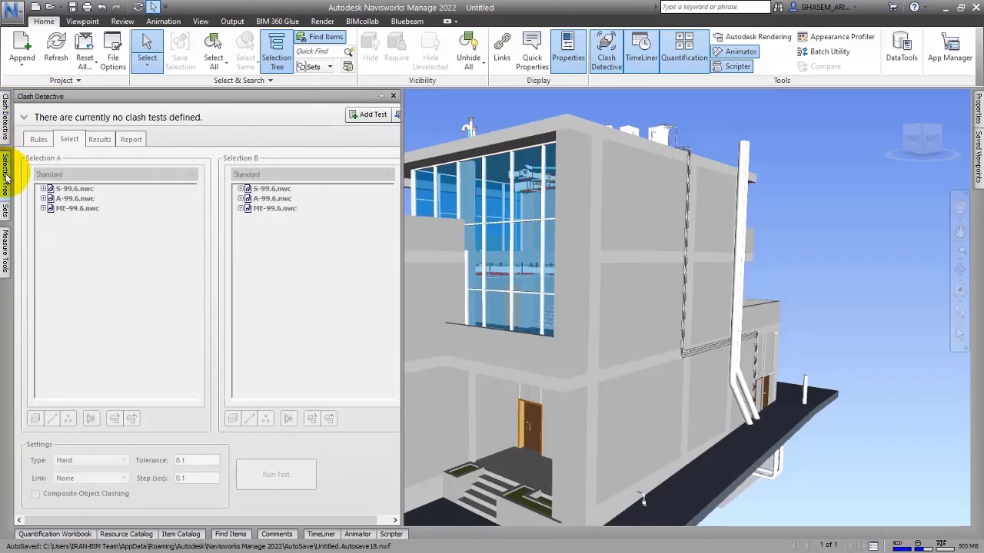
{"action": "left_click", "coordinate": [393, 96]}
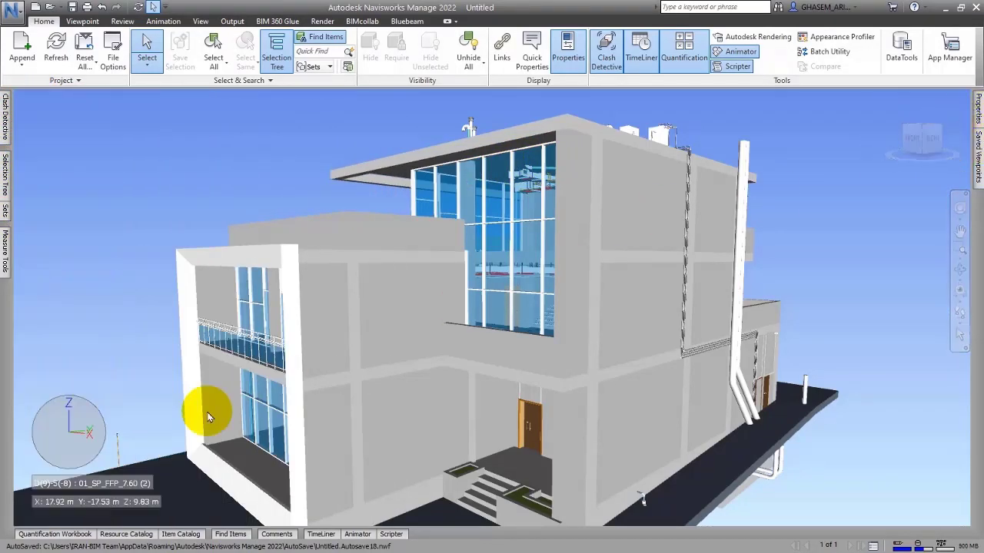
Peek at the Animator and Comments panels, then return to the workspace commands.
{"action": "left_click", "coordinate": [126, 535]}
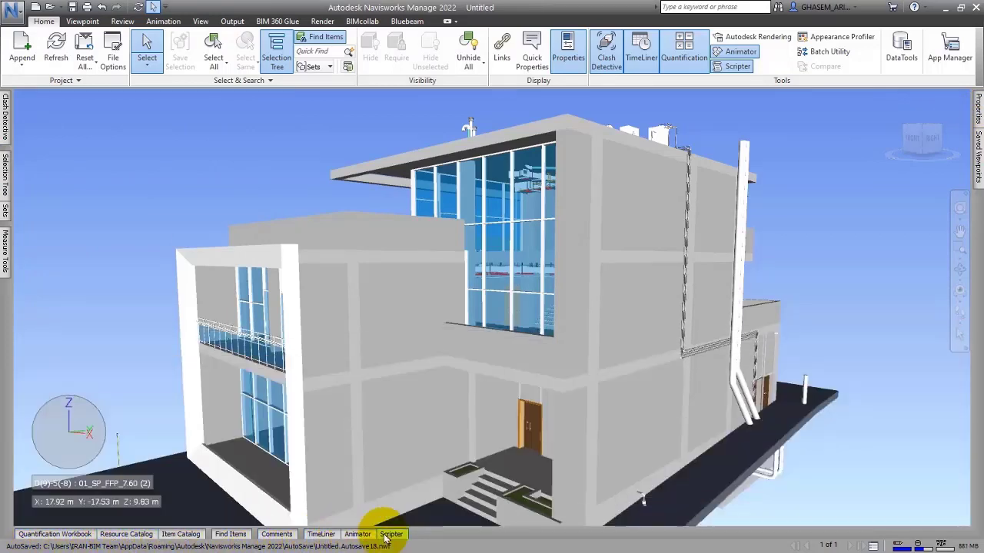
{"action": "left_click", "coordinate": [357, 535]}
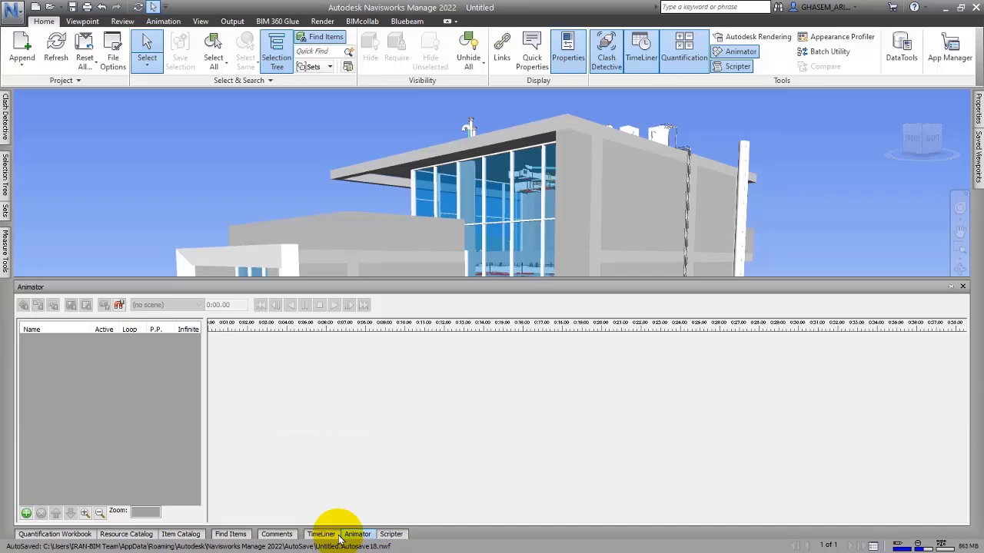
{"action": "left_click", "coordinate": [277, 535]}
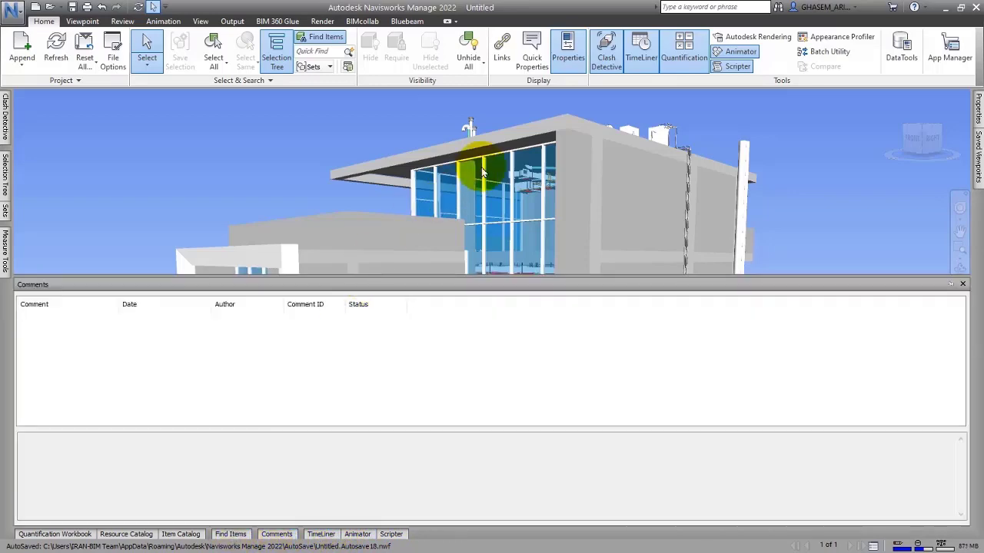
{"action": "left_click", "coordinate": [200, 21]}
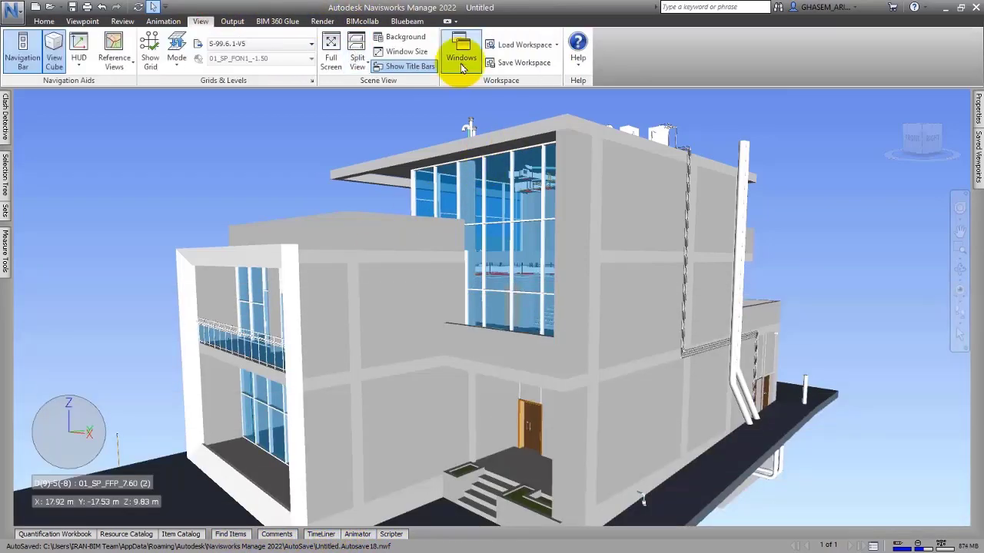
Load a preset workspace that removes the docked side and bottom panels.
{"action": "left_click", "coordinate": [523, 61]}
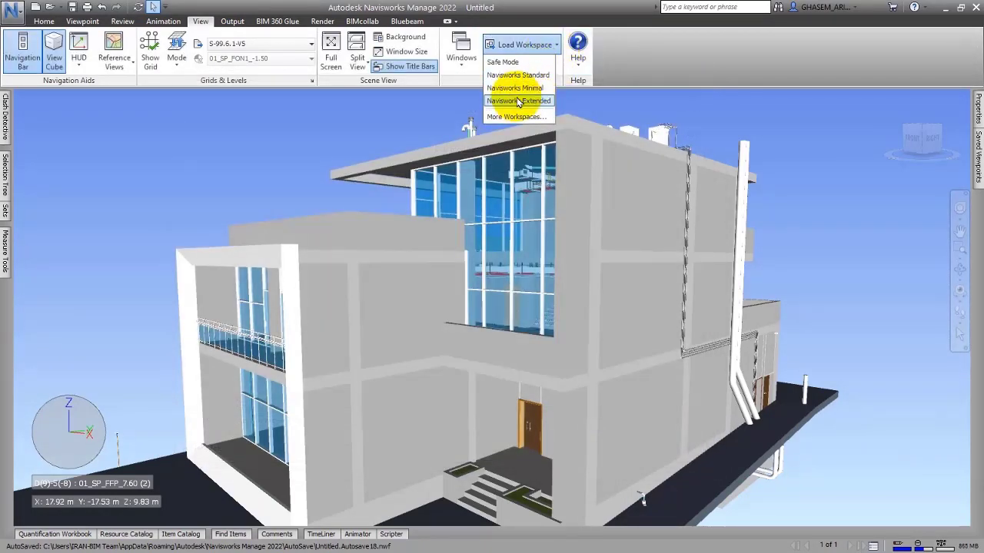
{"action": "left_click", "coordinate": [518, 101]}
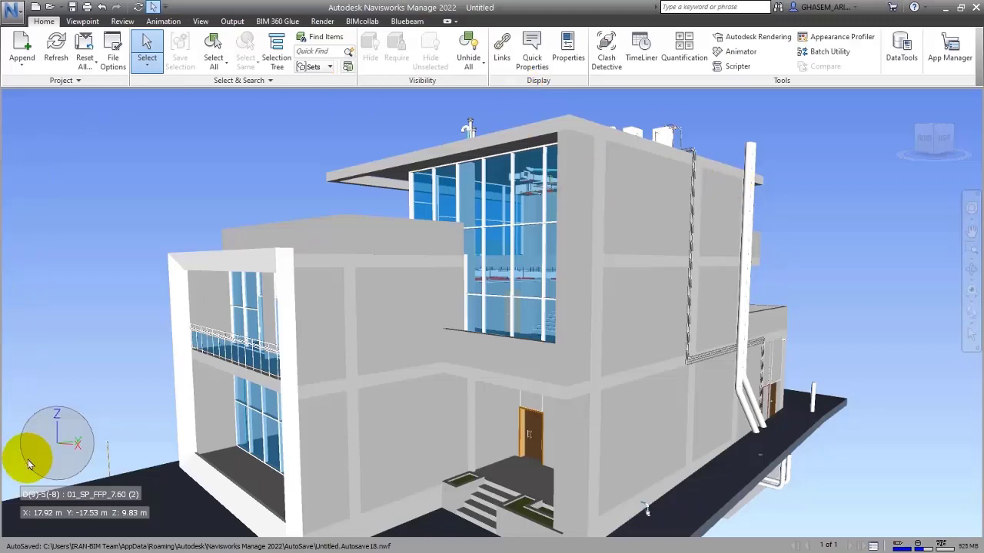
{"action": "mouse_move", "coordinate": [319, 37]}
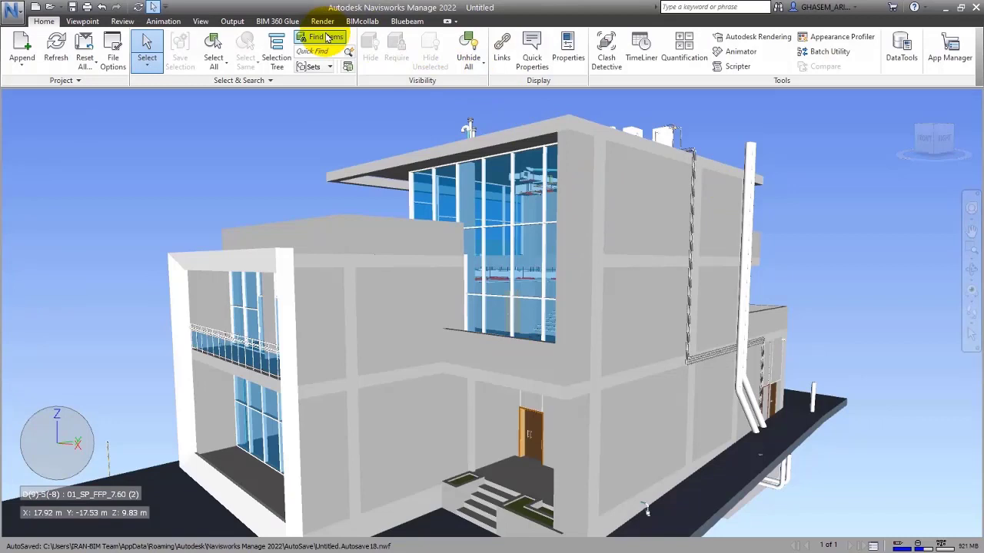
Load the Navisworks Extended workspace restoring selection tree, properties, viewpoints and plan view.
{"action": "left_click", "coordinate": [200, 22]}
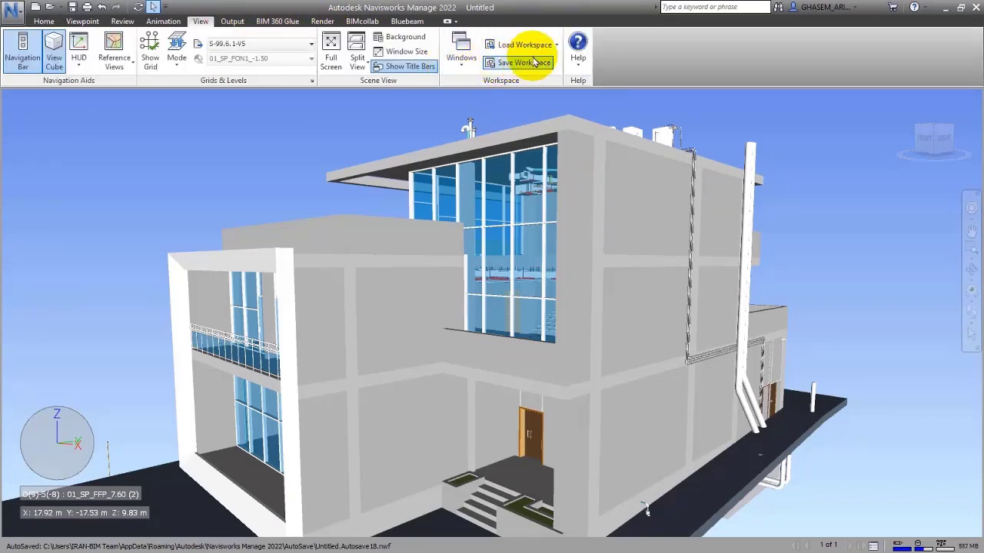
{"action": "left_click", "coordinate": [521, 44]}
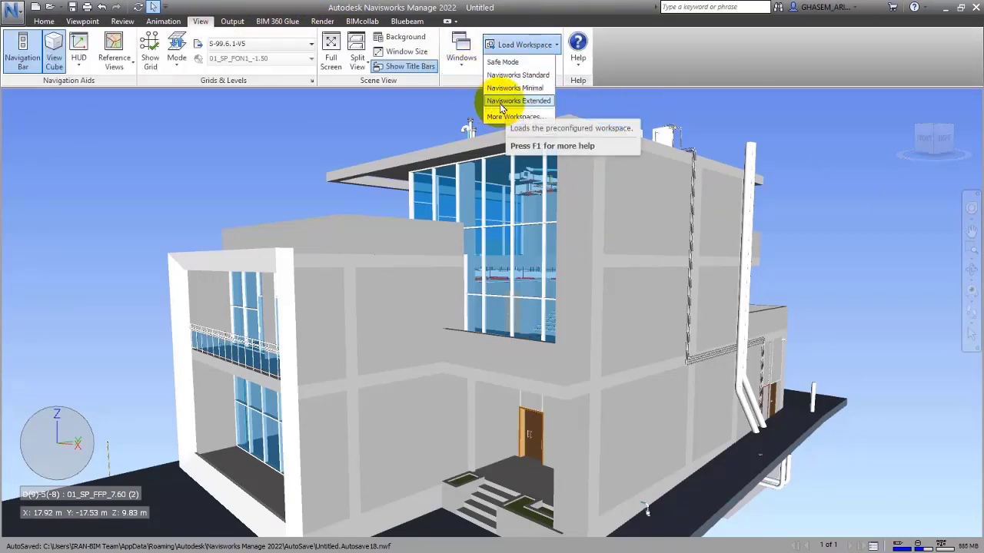
{"action": "left_click", "coordinate": [520, 102]}
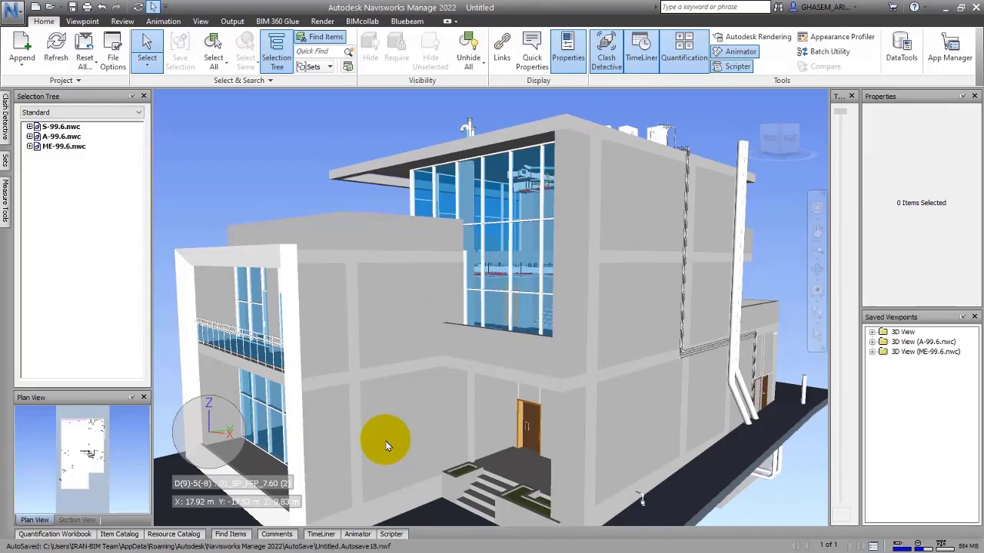
{"action": "mouse_move", "coordinate": [223, 289]}
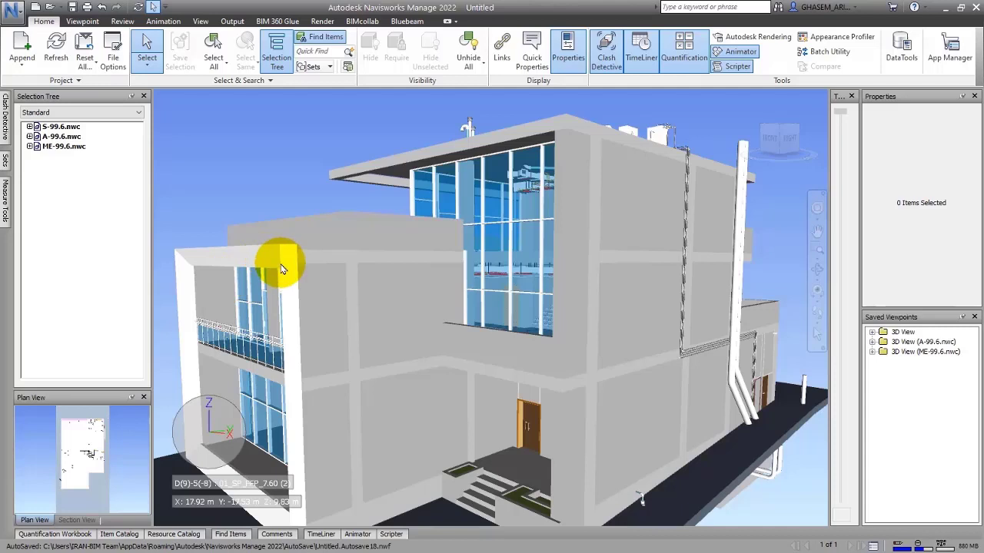
{"action": "mouse_move", "coordinate": [363, 22]}
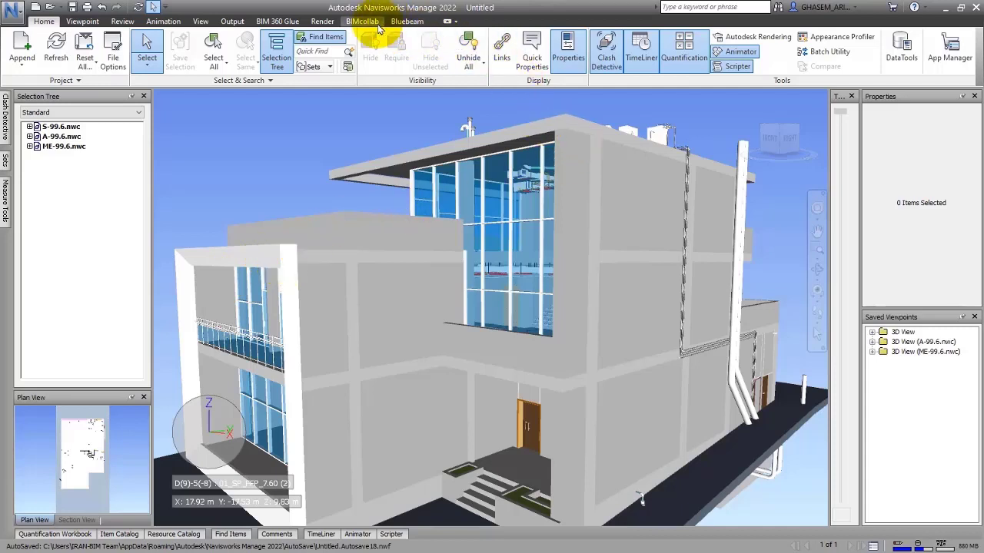
{"action": "mouse_move", "coordinate": [200, 21]}
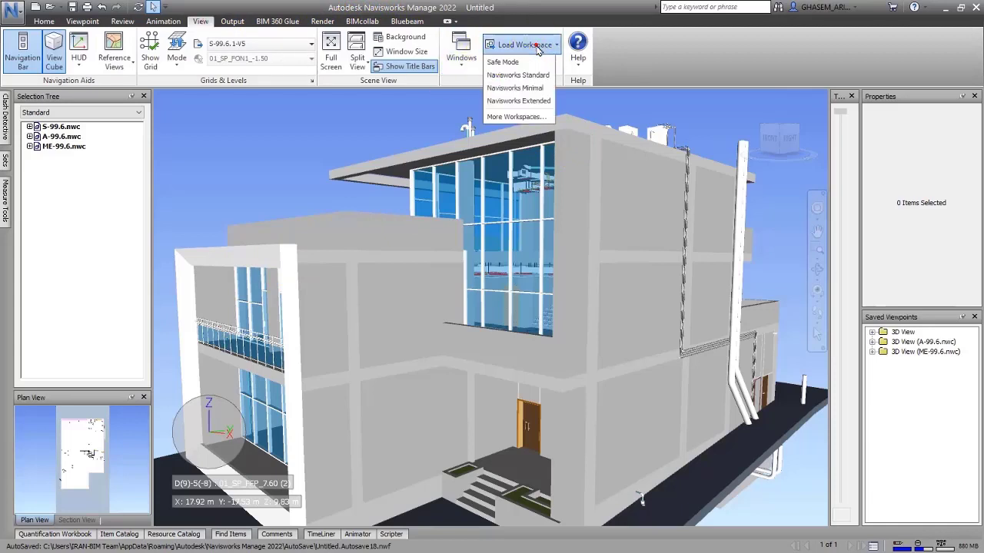
{"action": "mouse_move", "coordinate": [704, 74]}
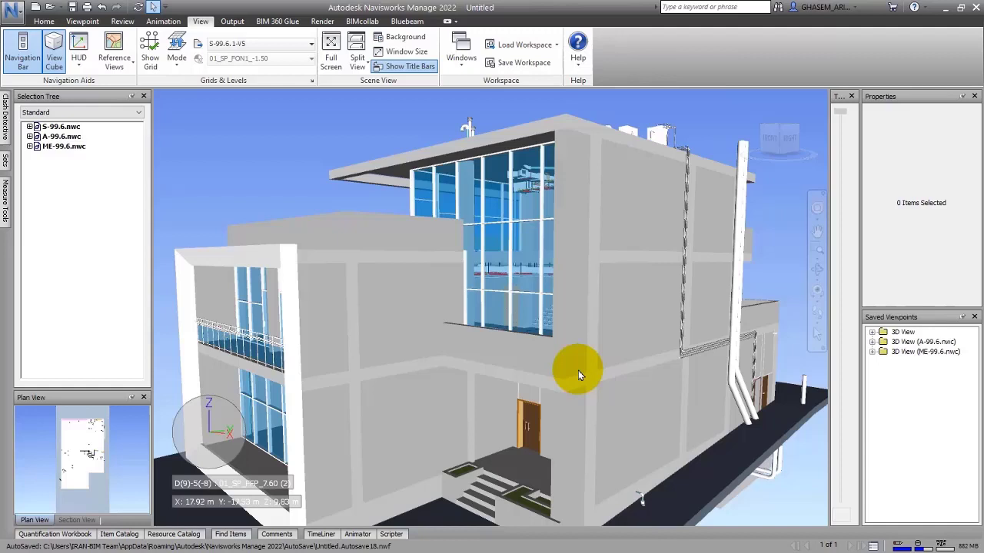
{"action": "mouse_move", "coordinate": [550, 223]}
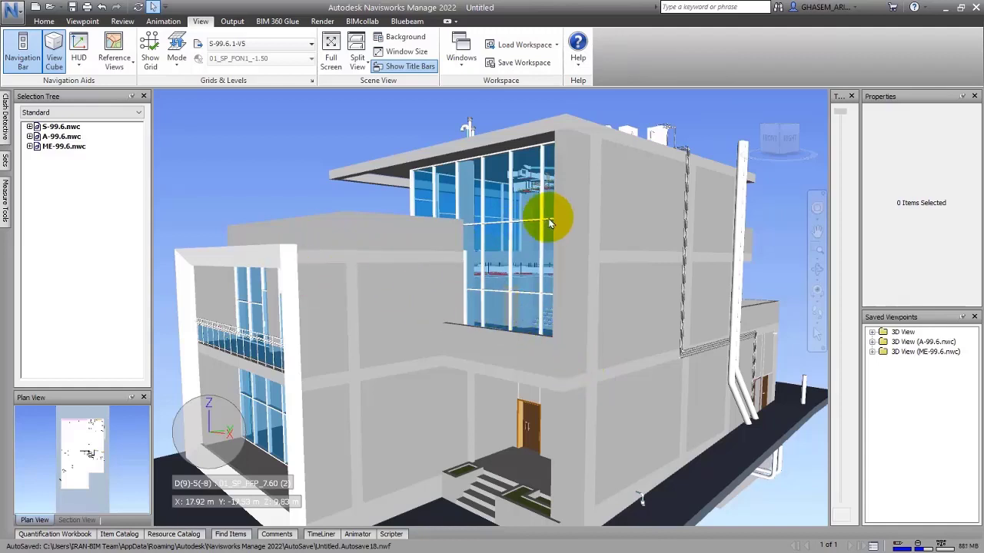
Orbit the building to a new angle and return to the Home tools.
{"action": "left_click_drag", "start_coordinate": [551, 223], "coordinate": [750, 126]}
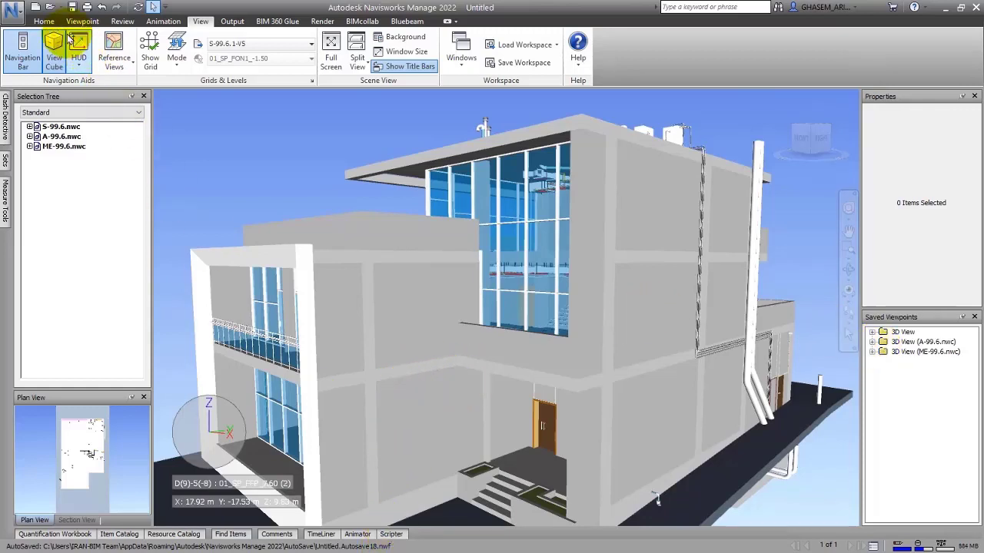
{"action": "left_click", "coordinate": [43, 21]}
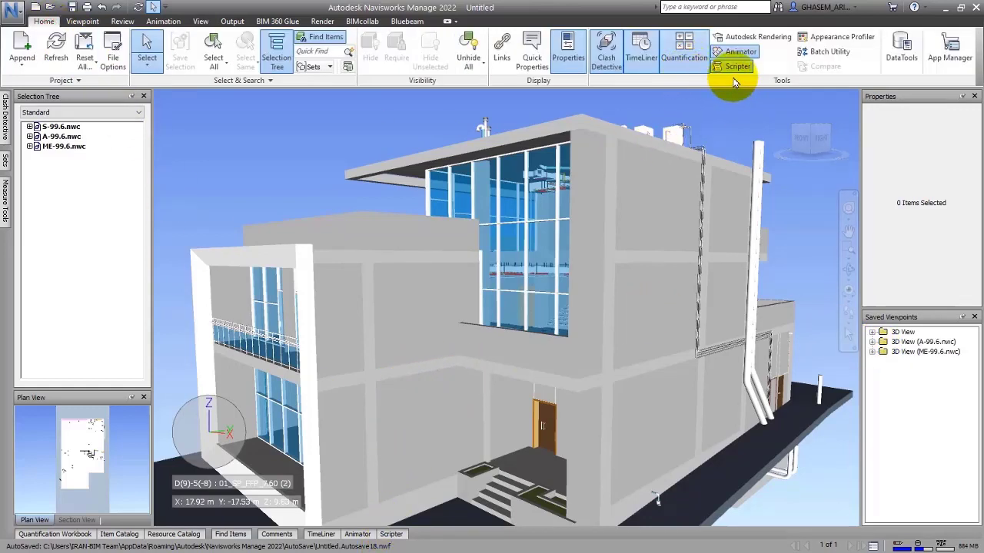
{"action": "mouse_move", "coordinate": [606, 58]}
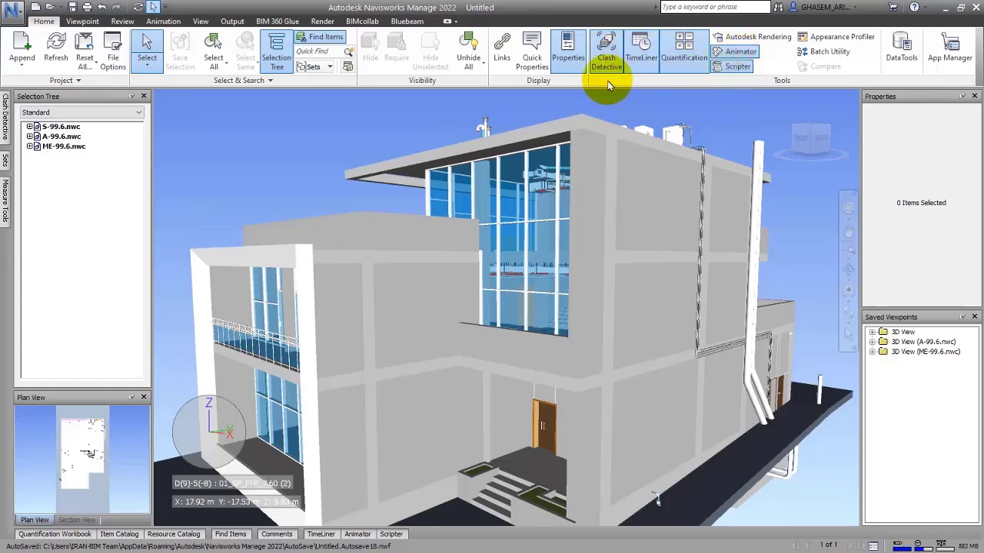
{"action": "mouse_move", "coordinate": [684, 49]}
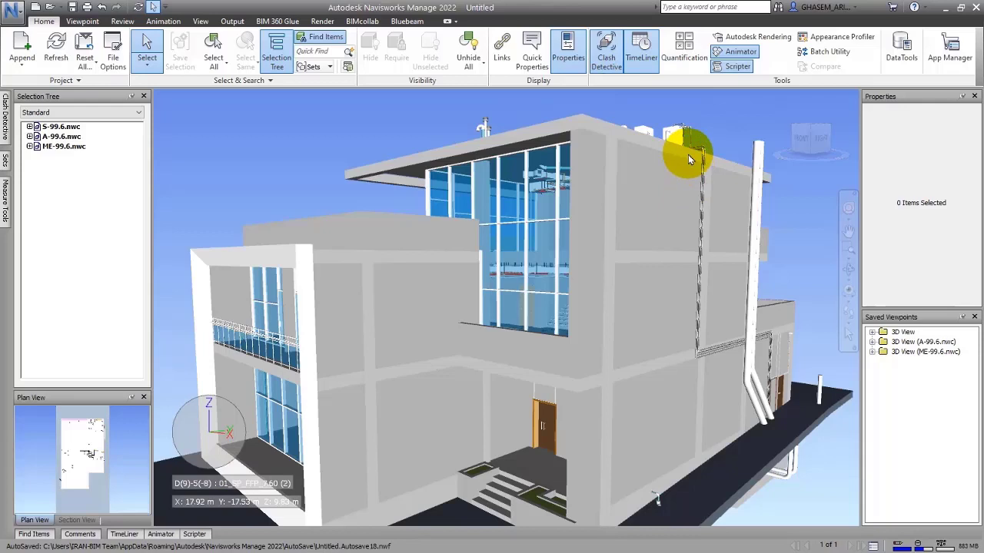
{"action": "mouse_move", "coordinate": [590, 106]}
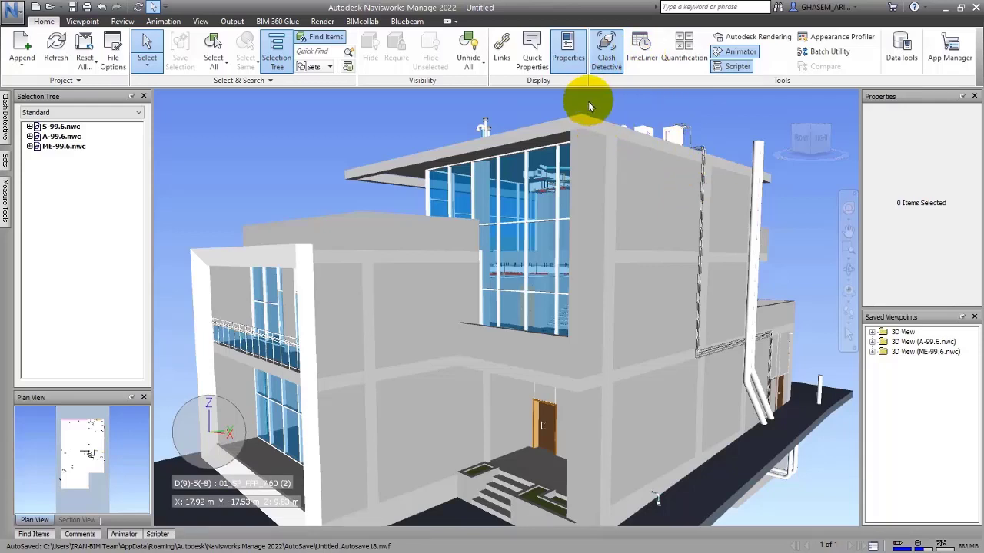
{"action": "mouse_move", "coordinate": [7, 223]}
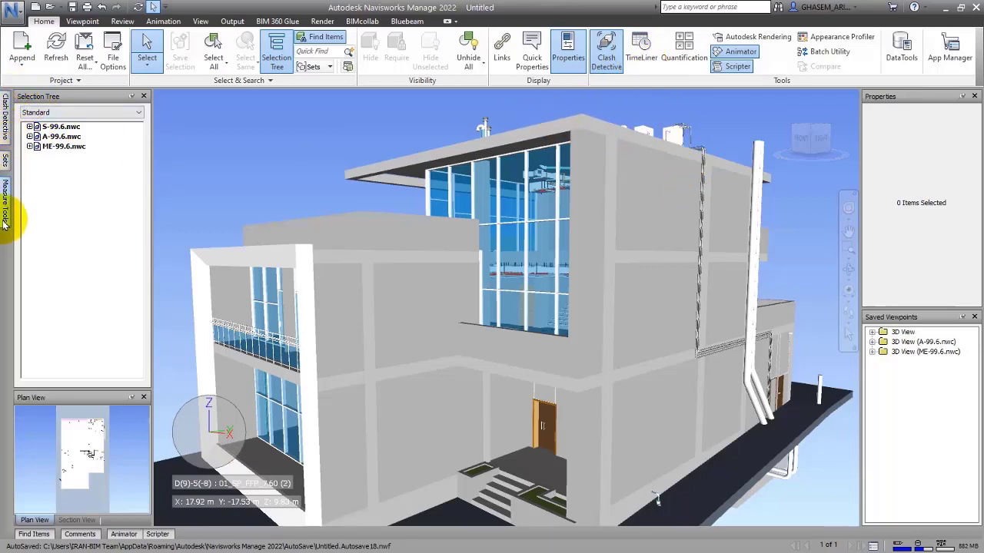
Close the Measure Tools and Plan View panels, then return to the workspace commands.
{"action": "left_click", "coordinate": [6, 203]}
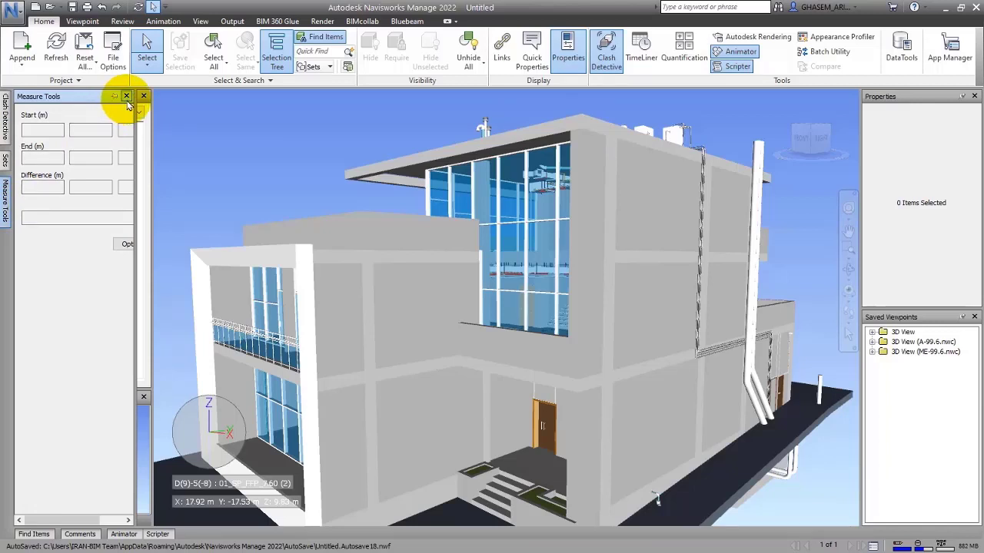
{"action": "left_click", "coordinate": [126, 95]}
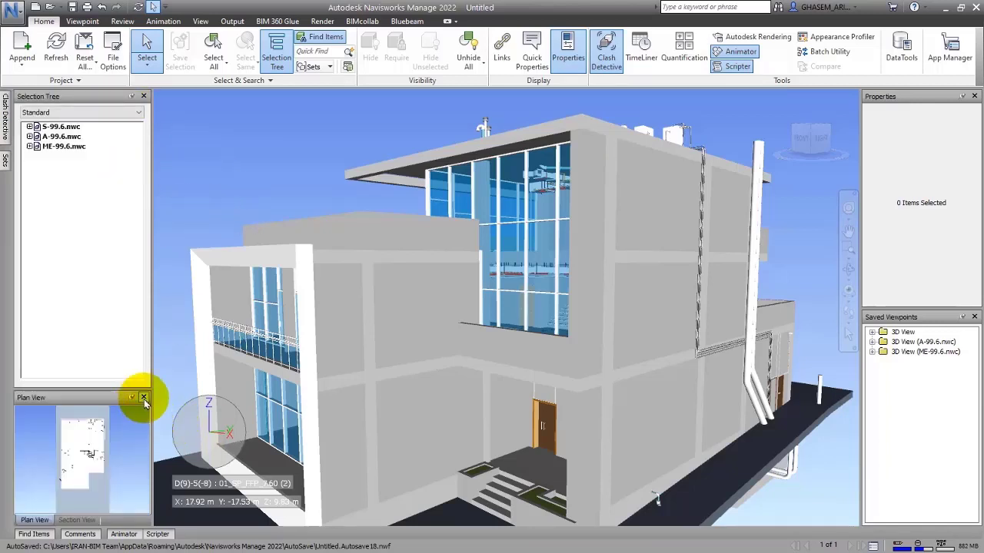
{"action": "left_click", "coordinate": [145, 397]}
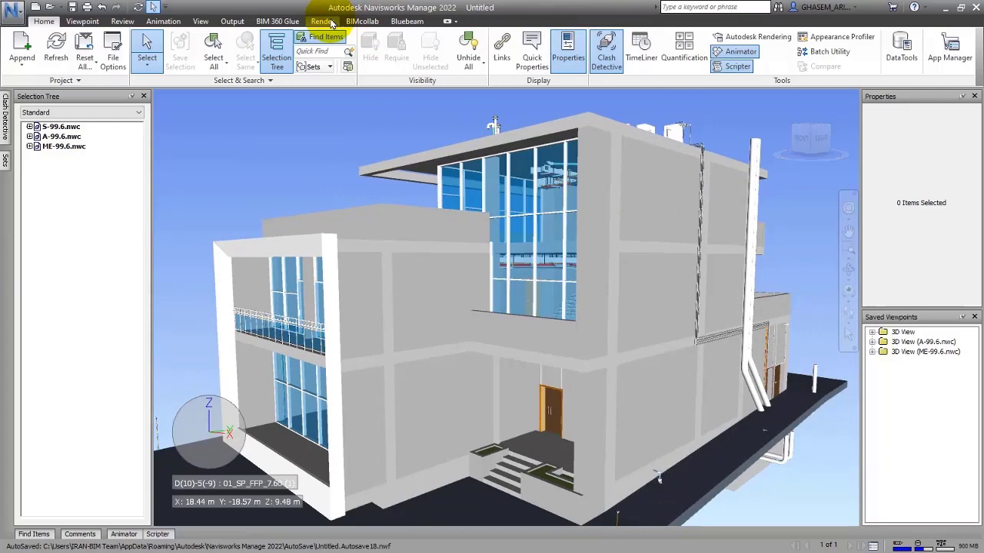
{"action": "left_click", "coordinate": [199, 21]}
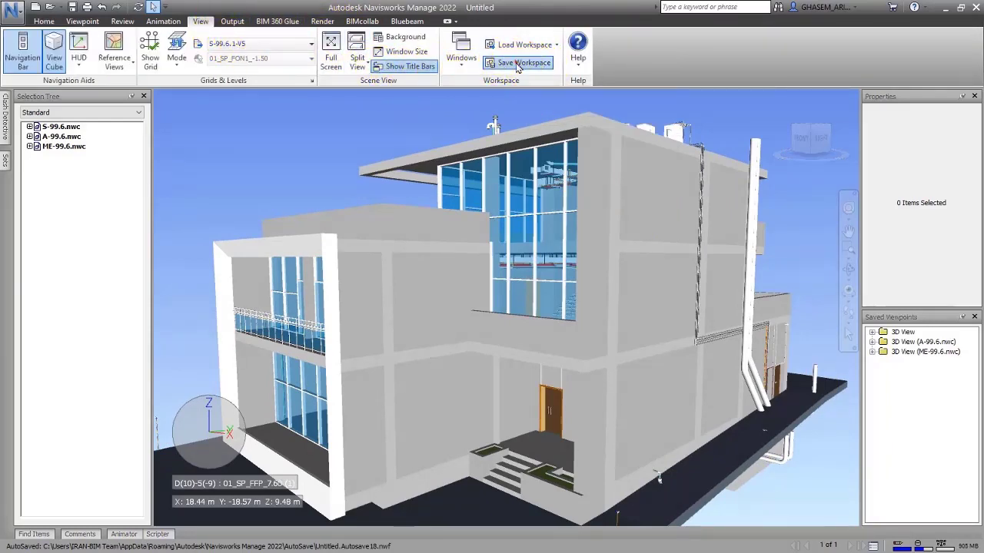
Start saving the current workspace and browse into Courses > Navisworks Manage 2022 > Files.
{"action": "left_click", "coordinate": [522, 61]}
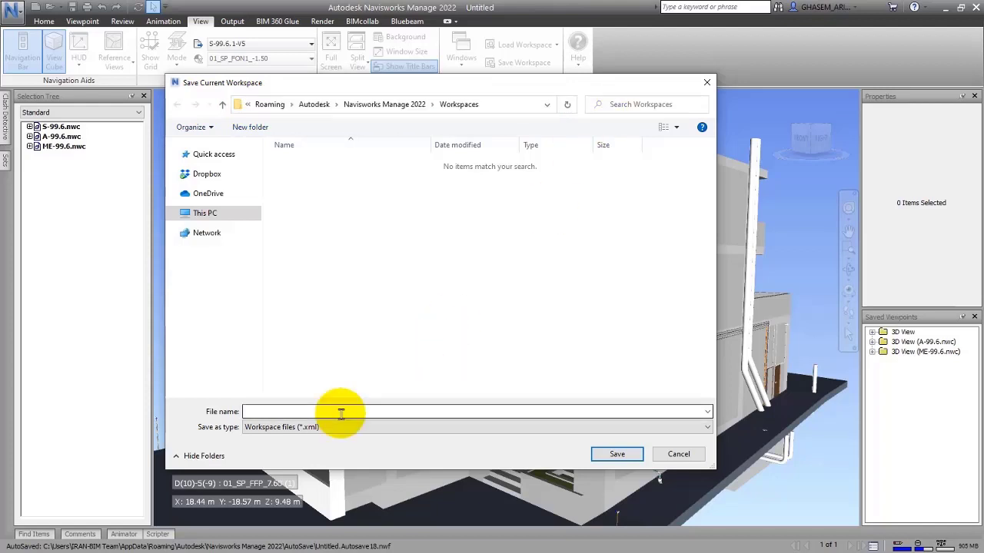
{"action": "left_click", "coordinate": [206, 212]}
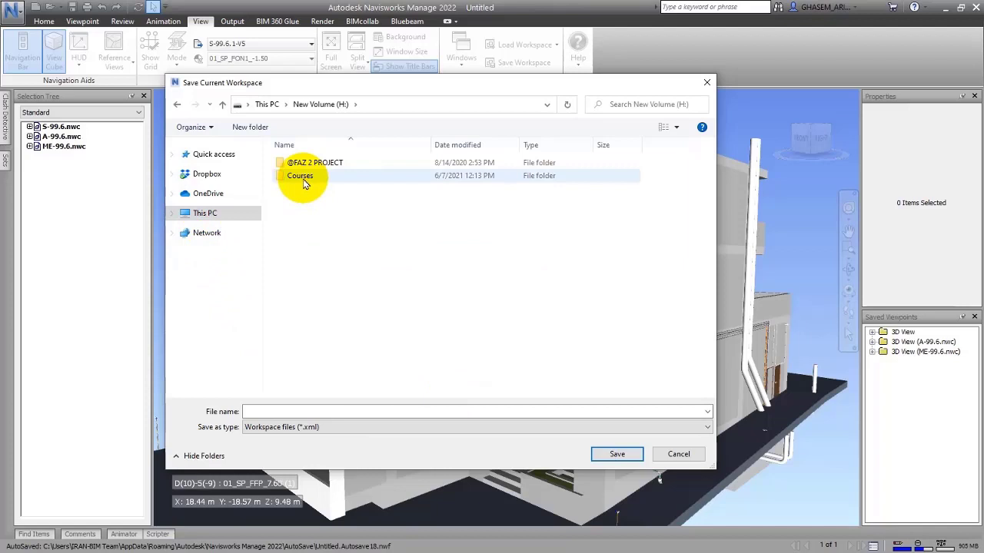
{"action": "double_click", "coordinate": [300, 175]}
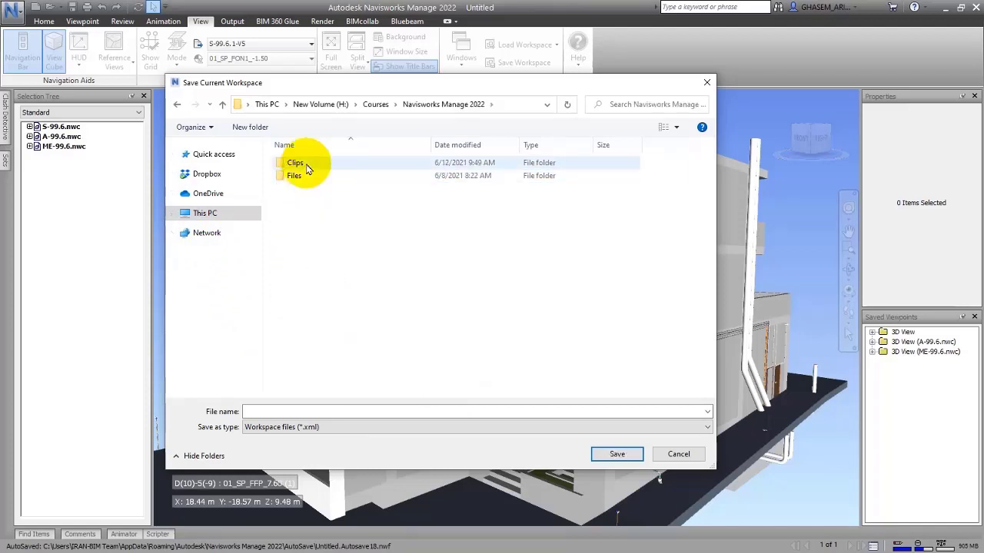
{"action": "double_click", "coordinate": [293, 175]}
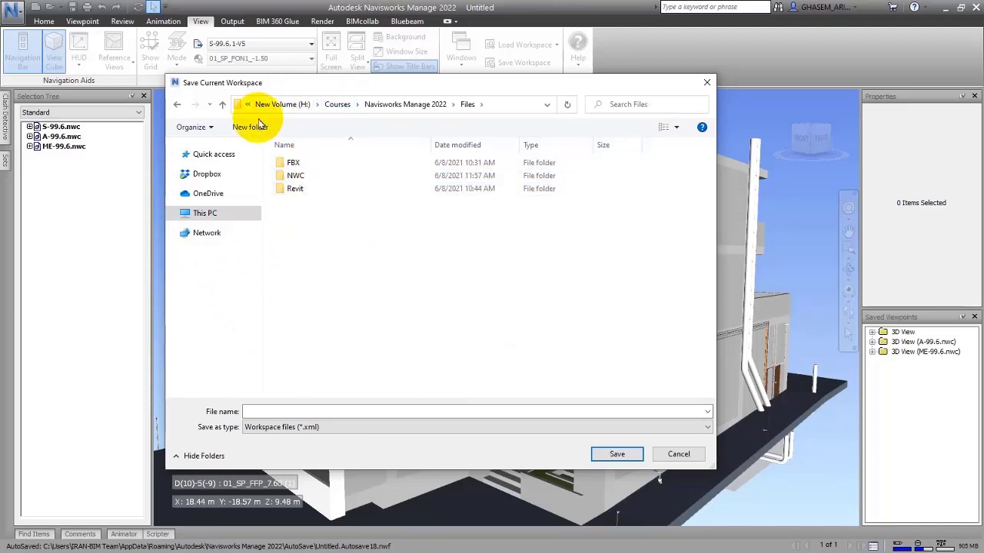
Create a new folder named NavisworksWorkspace to hold the saved workspace.
{"action": "left_click", "coordinate": [249, 126]}
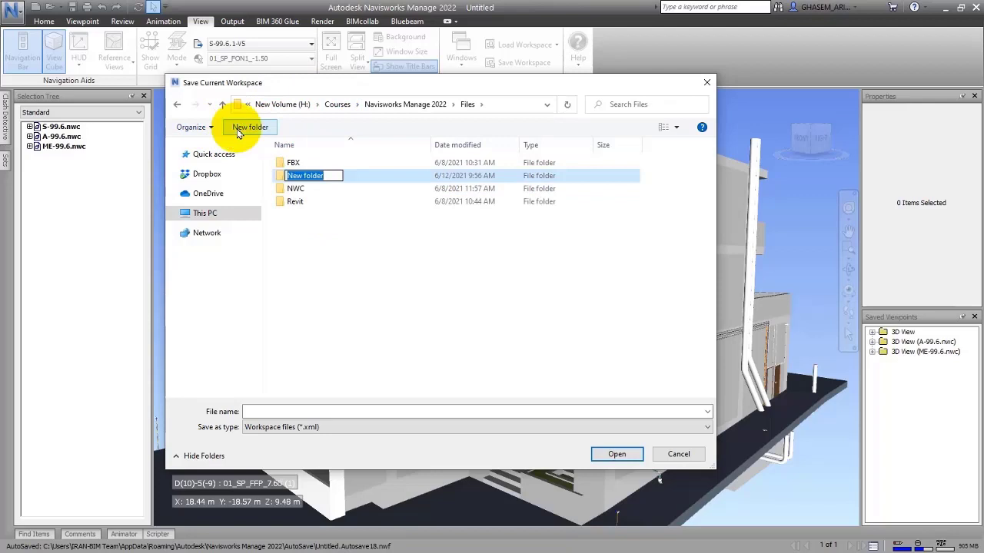
{"action": "type", "text": "Navisworks"}
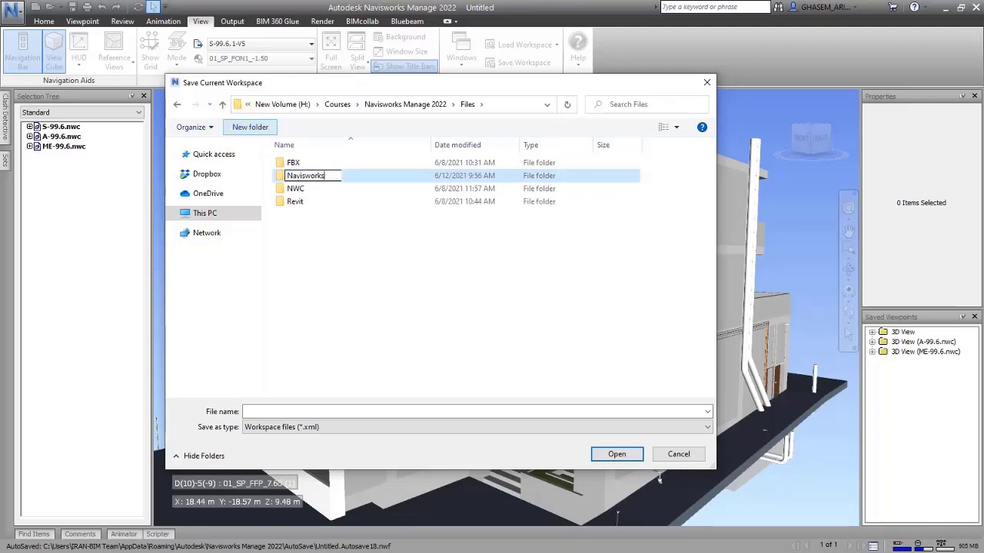
{"action": "type", "text": "W"}
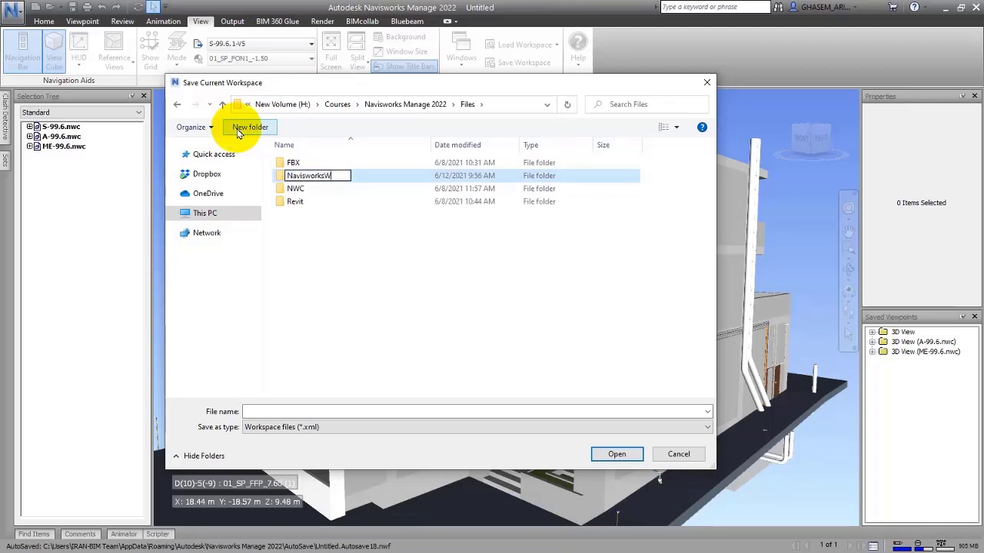
{"action": "type", "text": "o"}
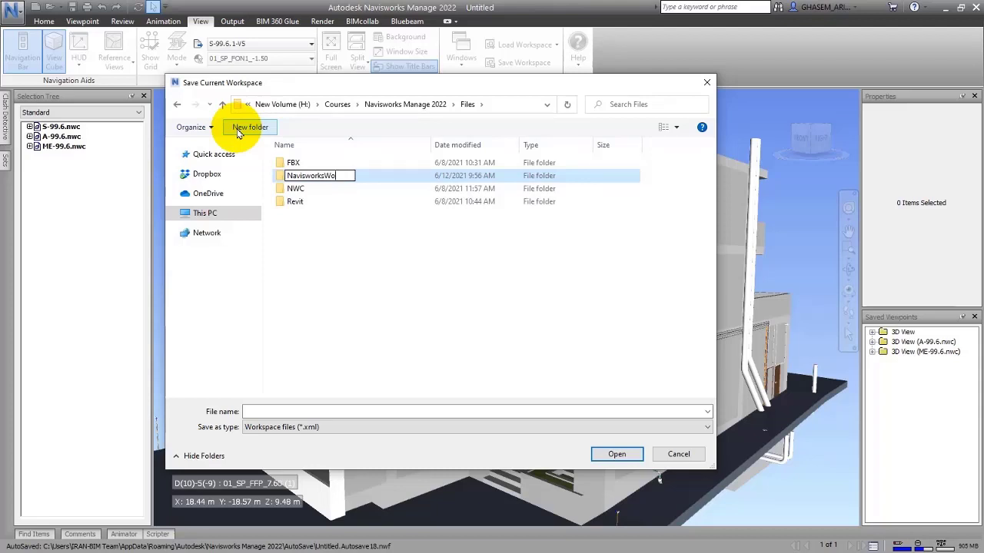
{"action": "type", "text": "rk"}
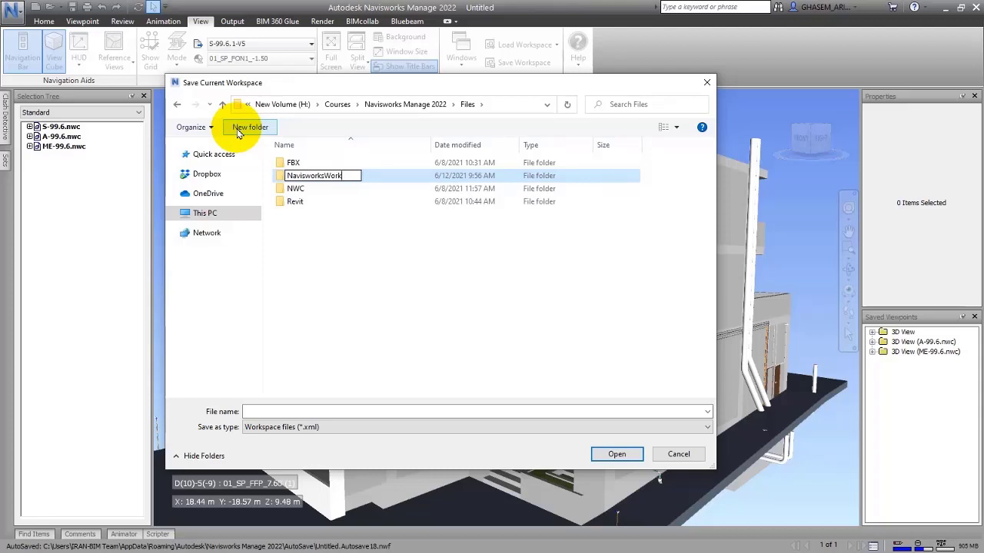
{"action": "type", "text": "space"}
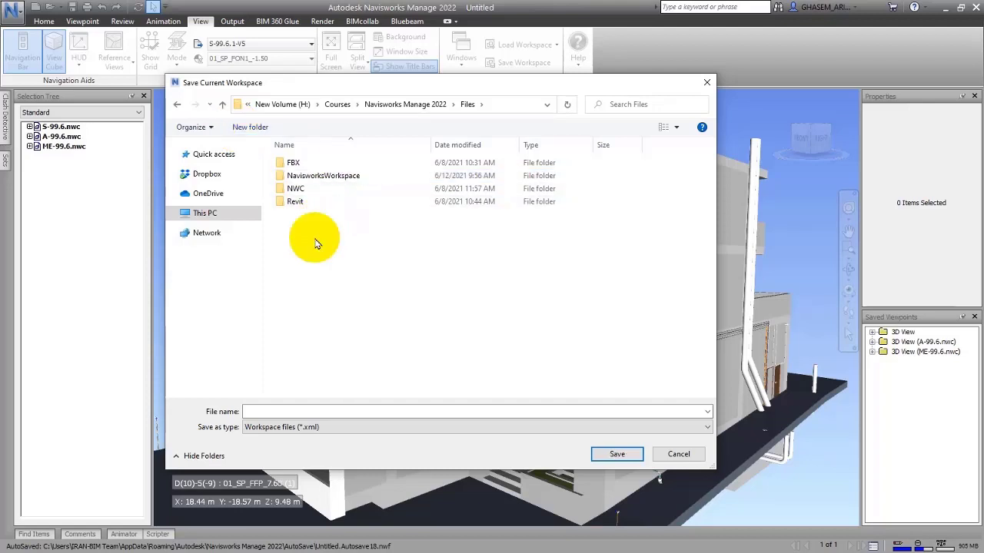
Save the workspace as NW_CustomWorkspace inside the NavisworksWorkspace folder.
{"action": "double_click", "coordinate": [323, 175]}
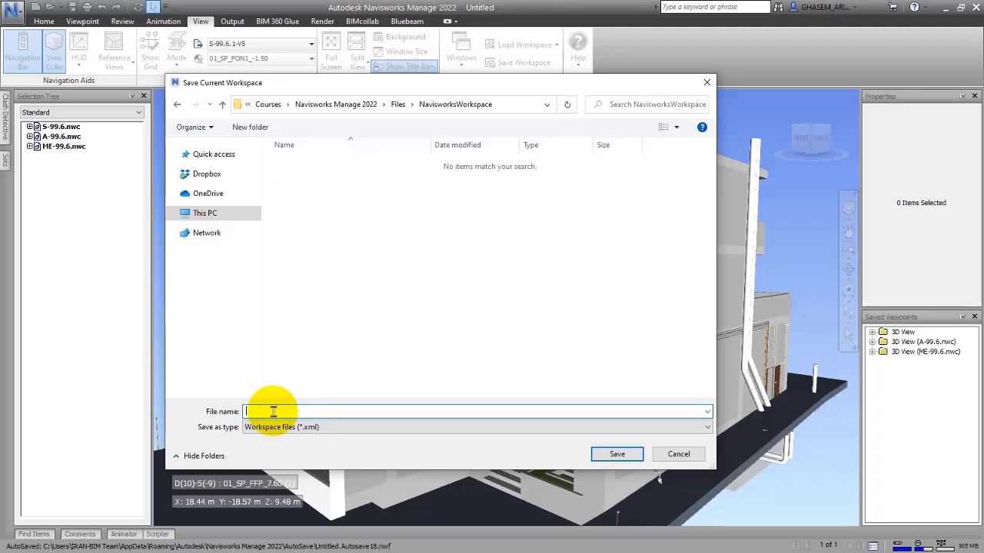
{"action": "type", "text": "CustomWorkspace"}
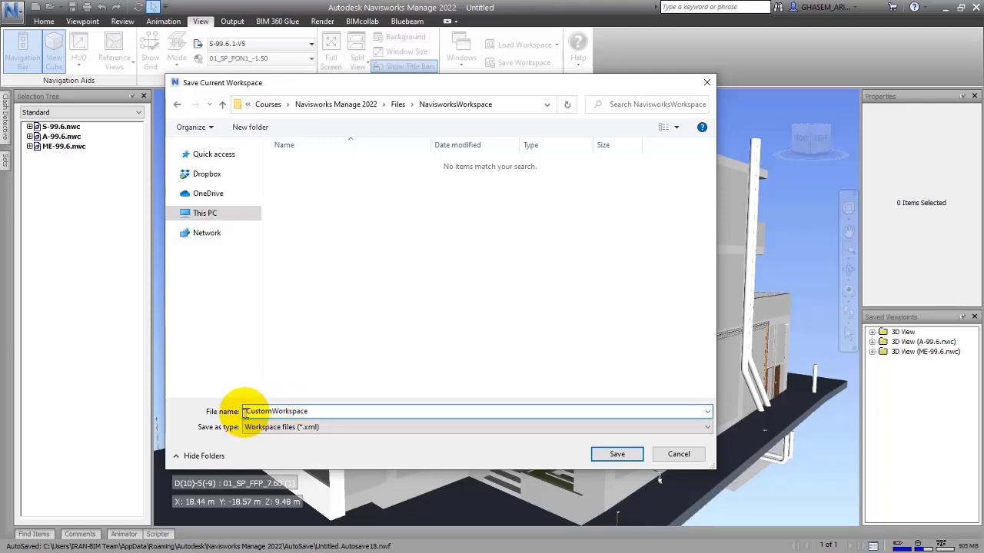
{"action": "type", "text": "NW_"}
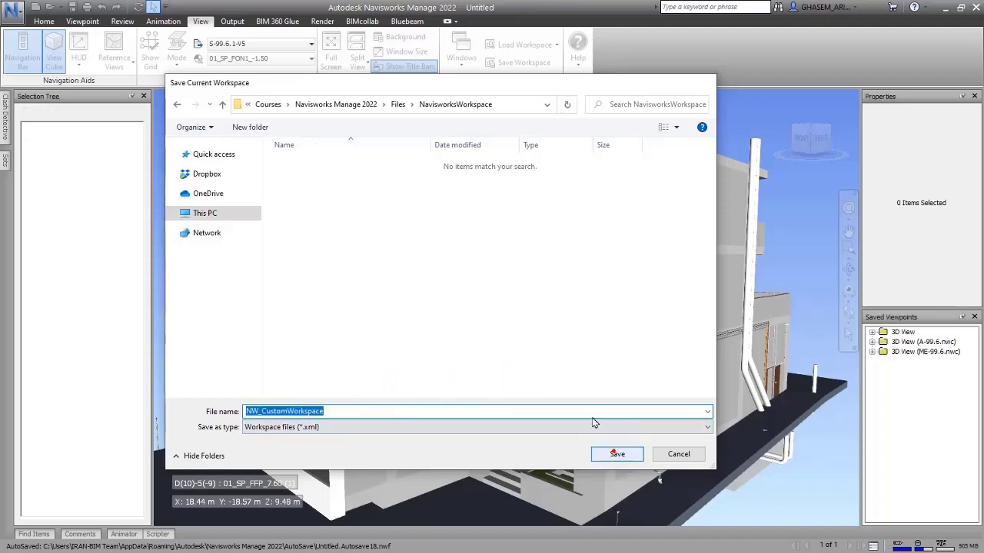
{"action": "left_click", "coordinate": [617, 454]}
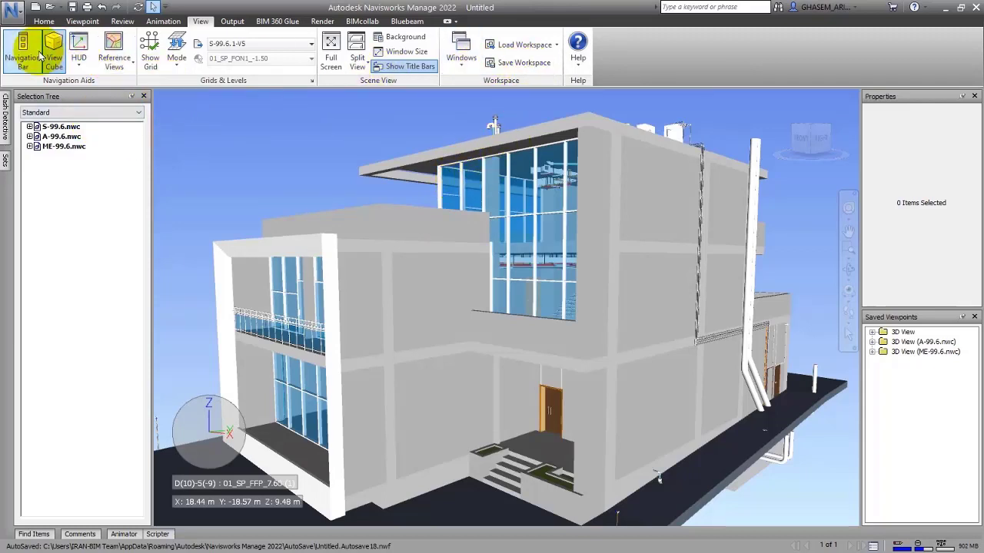
Bring up the Load Workspace choices again from the View commands.
{"action": "left_click", "coordinate": [43, 22]}
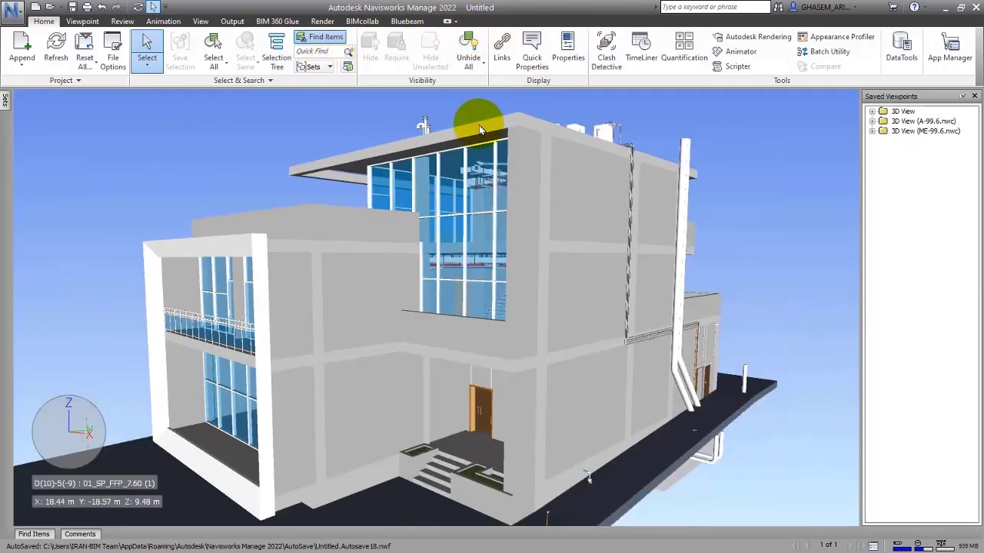
{"action": "left_click", "coordinate": [200, 22]}
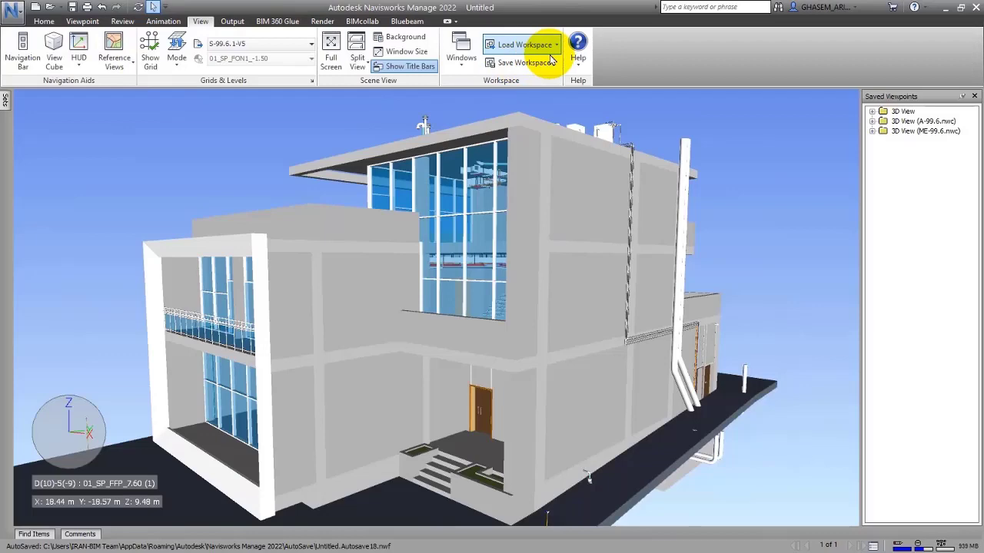
{"action": "left_click", "coordinate": [522, 43]}
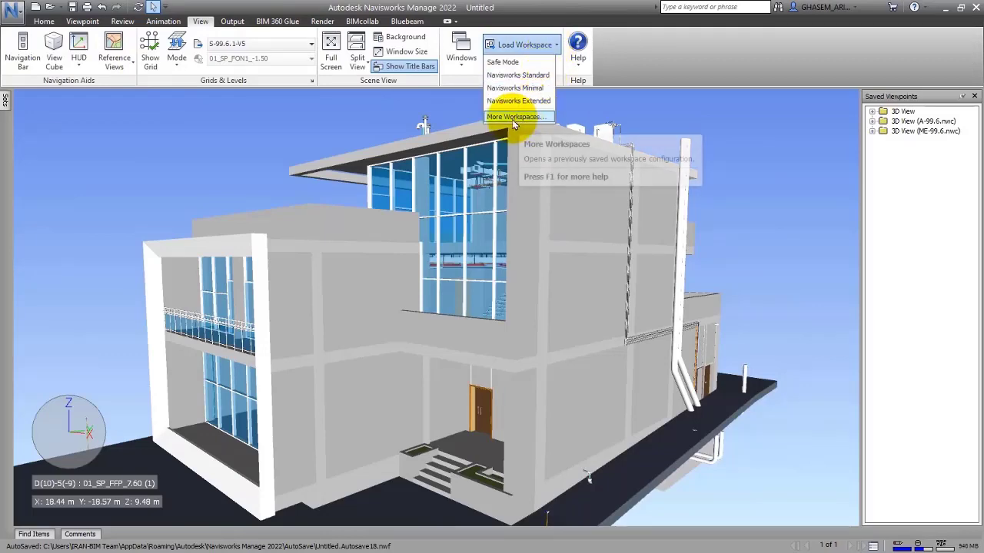
Browse the Workspaces folder via More Workspaces and select NW_CustomWorkspace.xml.
{"action": "left_click", "coordinate": [518, 117]}
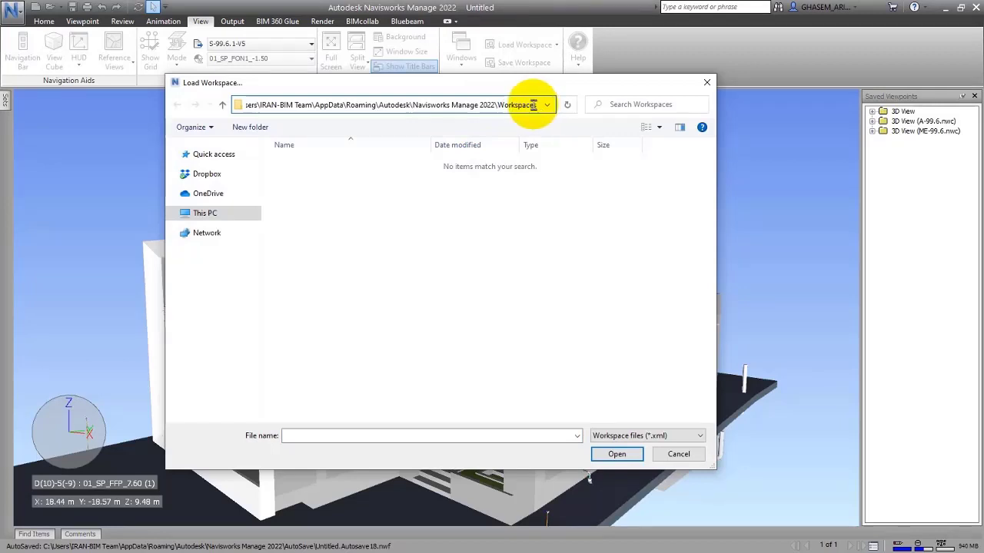
{"action": "mouse_move", "coordinate": [430, 117]}
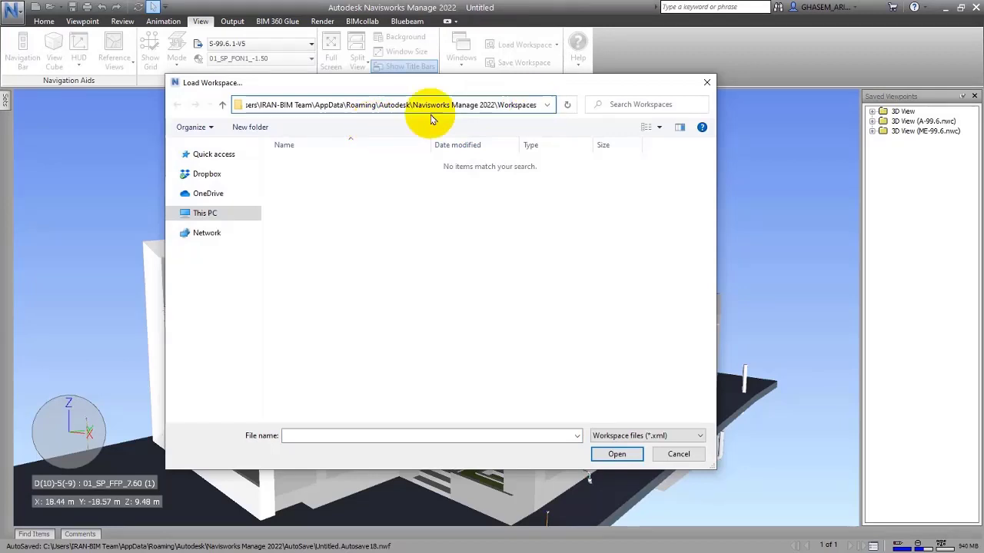
{"action": "left_click", "coordinate": [392, 104]}
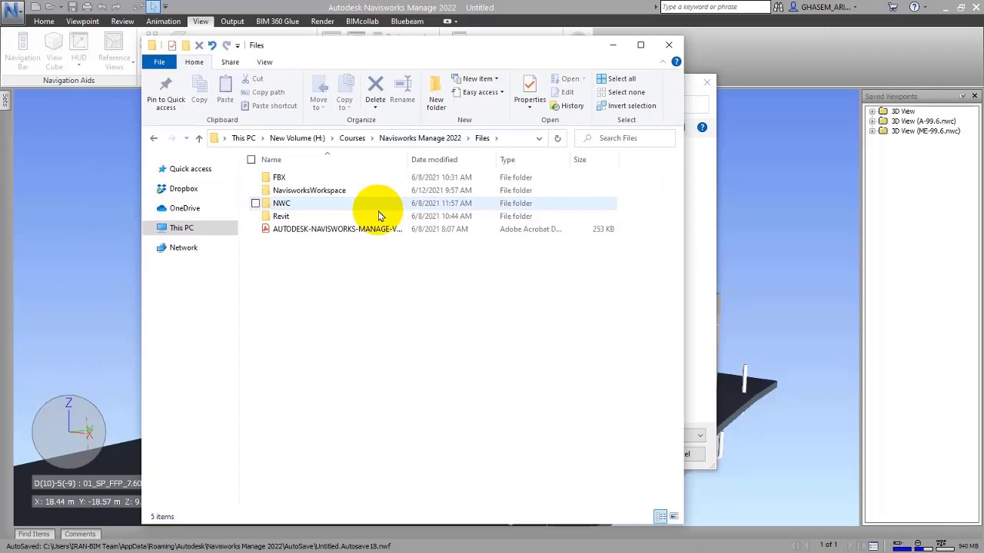
{"action": "double_click", "coordinate": [309, 191]}
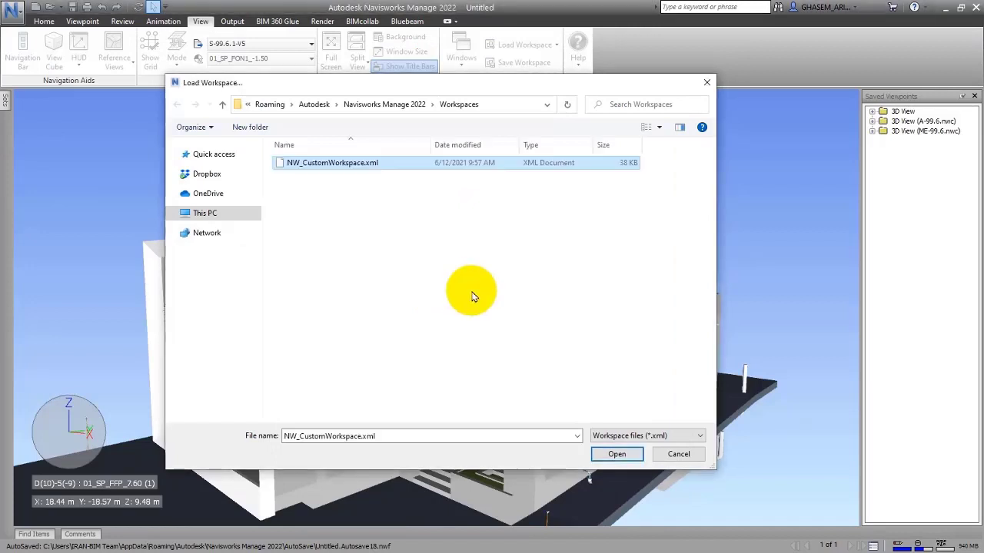
{"action": "mouse_move", "coordinate": [377, 291]}
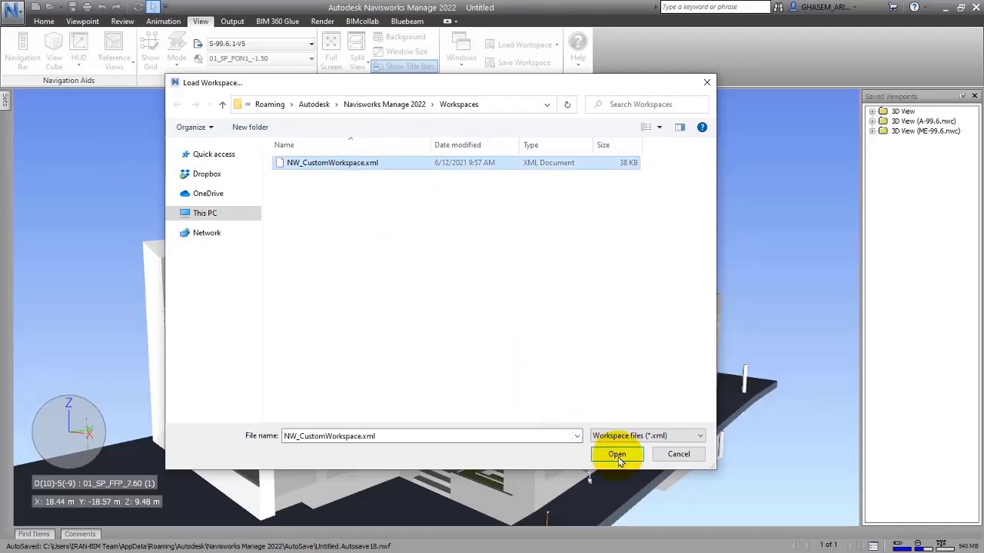
Load NW_CustomWorkspace.xml, restoring Selection Tree, Properties and Saved Viewpoints panels.
{"action": "left_click", "coordinate": [618, 455]}
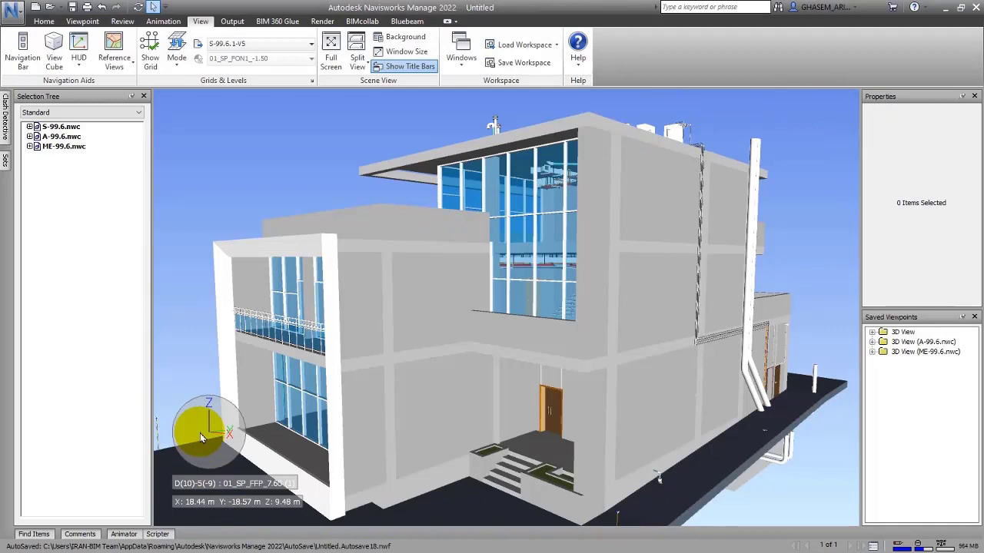
{"action": "mouse_move", "coordinate": [291, 182]}
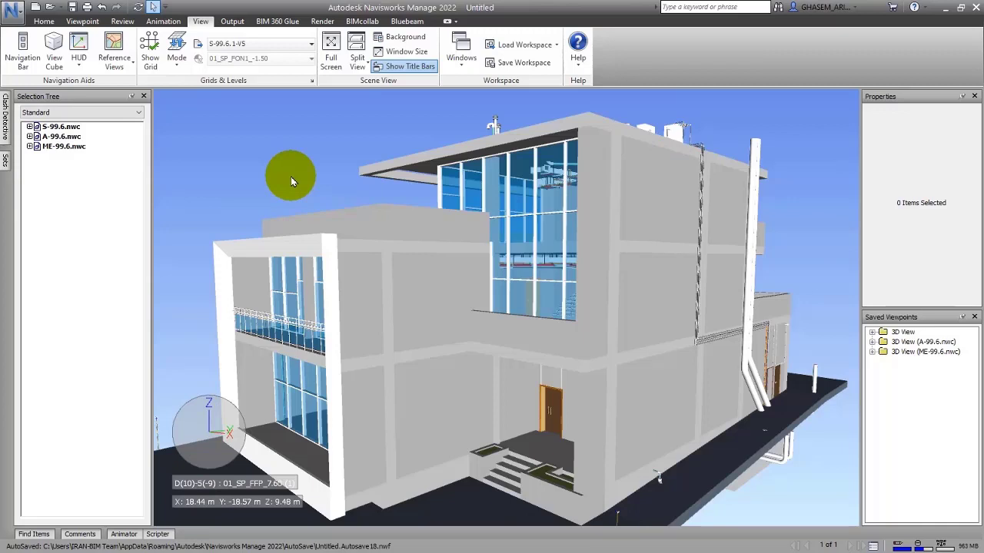
Bring up Save Current Workspace showing the Workspaces folder with NW_CustomWorkspace.xml.
{"action": "left_click", "coordinate": [291, 176]}
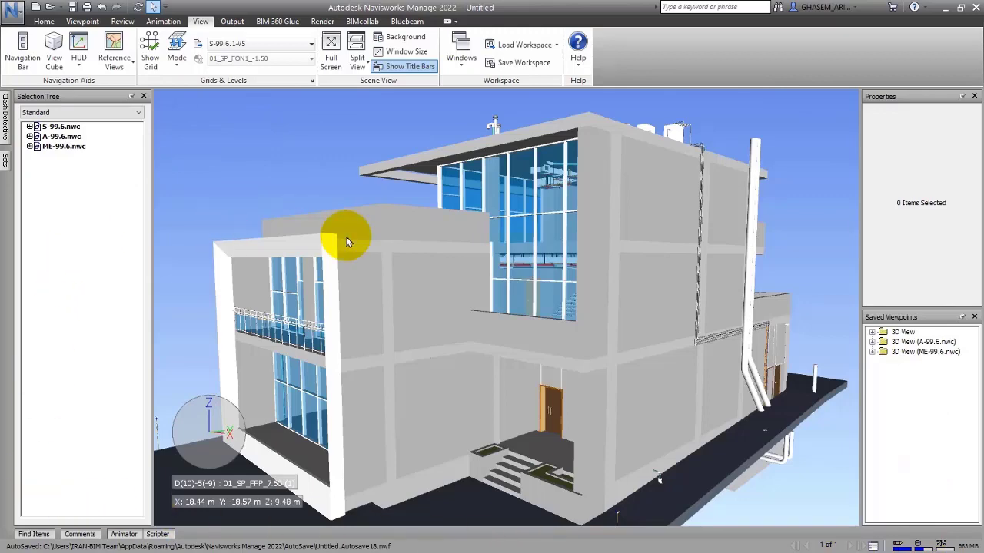
{"action": "mouse_move", "coordinate": [479, 175]}
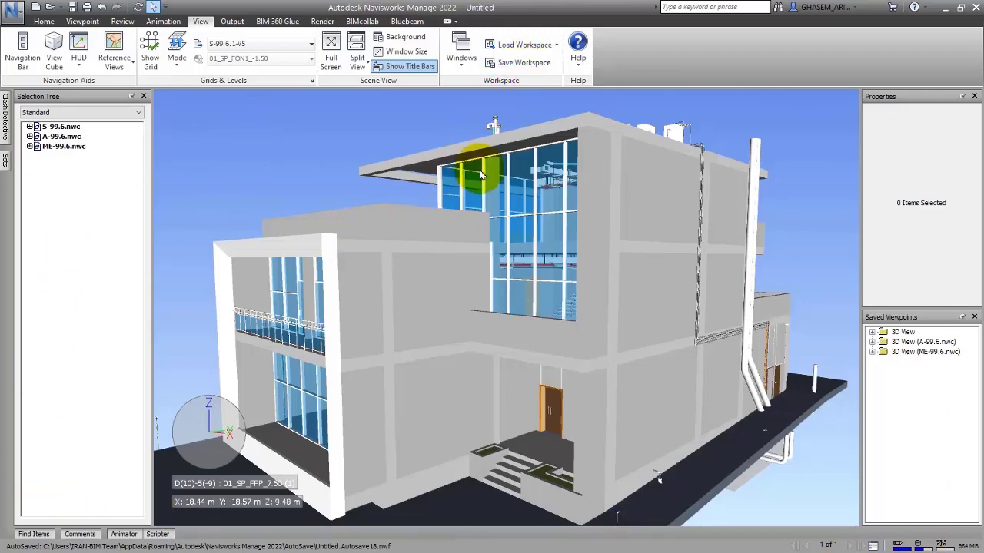
{"action": "left_click", "coordinate": [518, 61]}
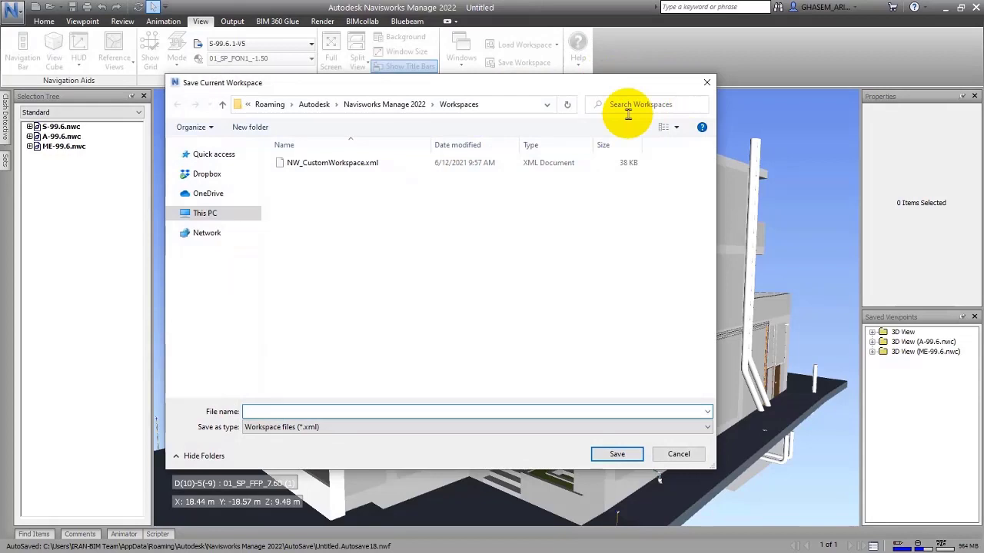